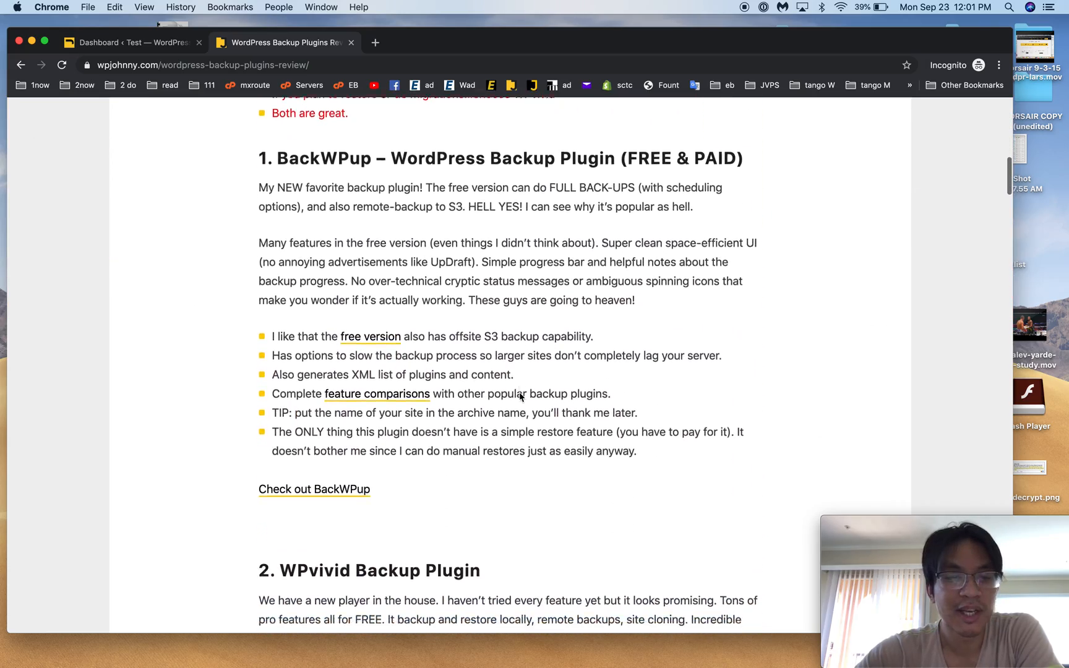
# Scroll the review to its UpdraftPlus section, then return to the WordPress 'Dashboard ‹ Test' tab.
pyautogui.scroll(-3)
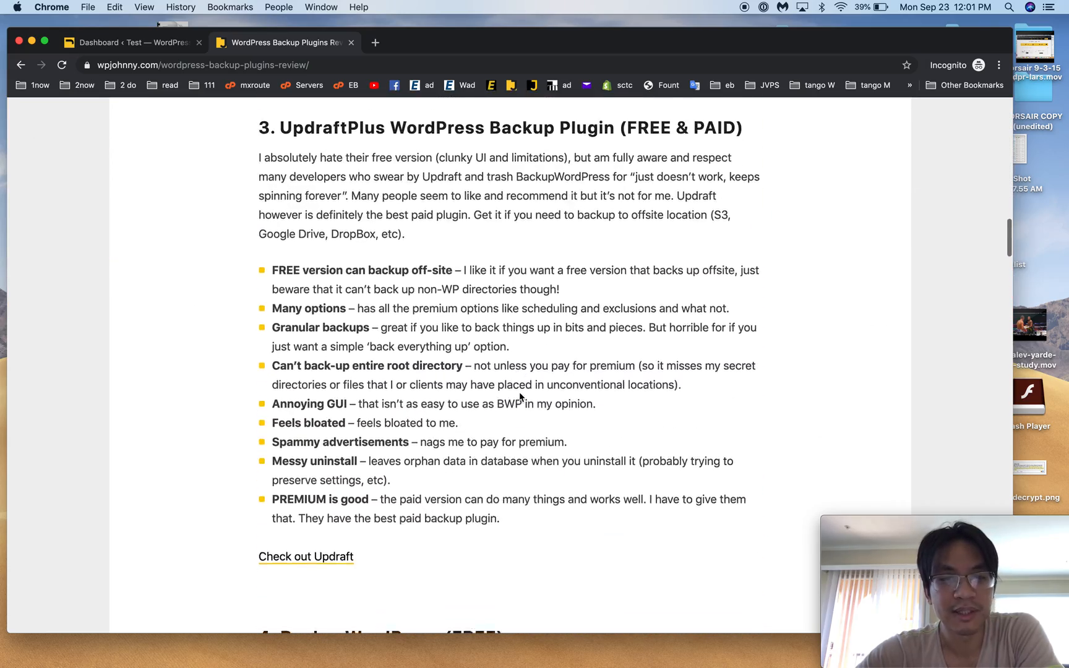
pyautogui.scroll(-3)
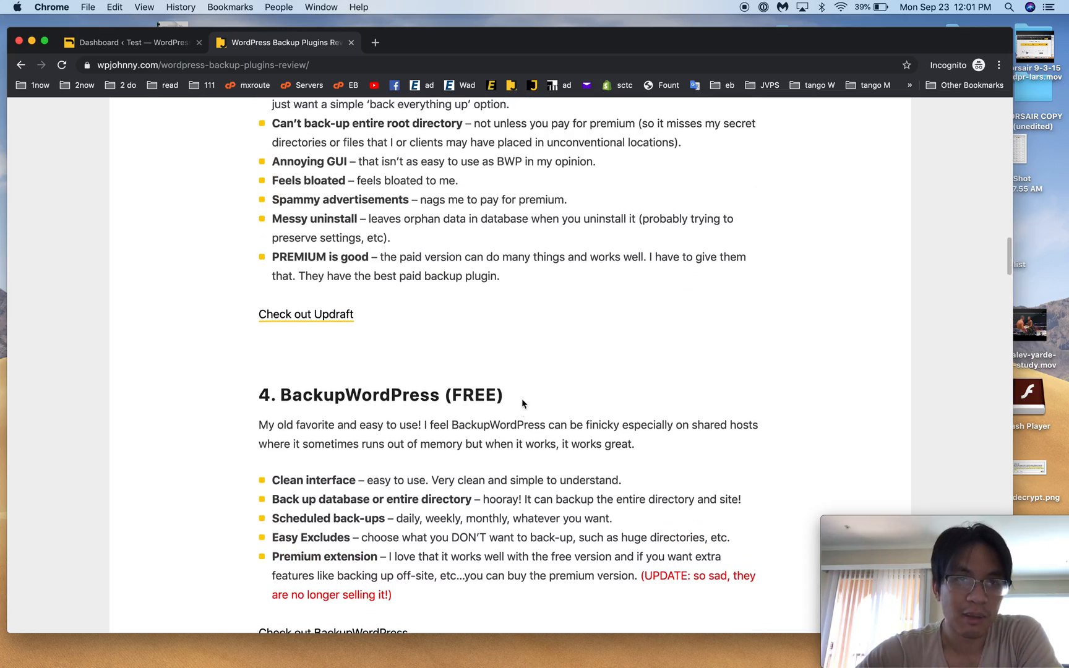
pyautogui.scroll(3)
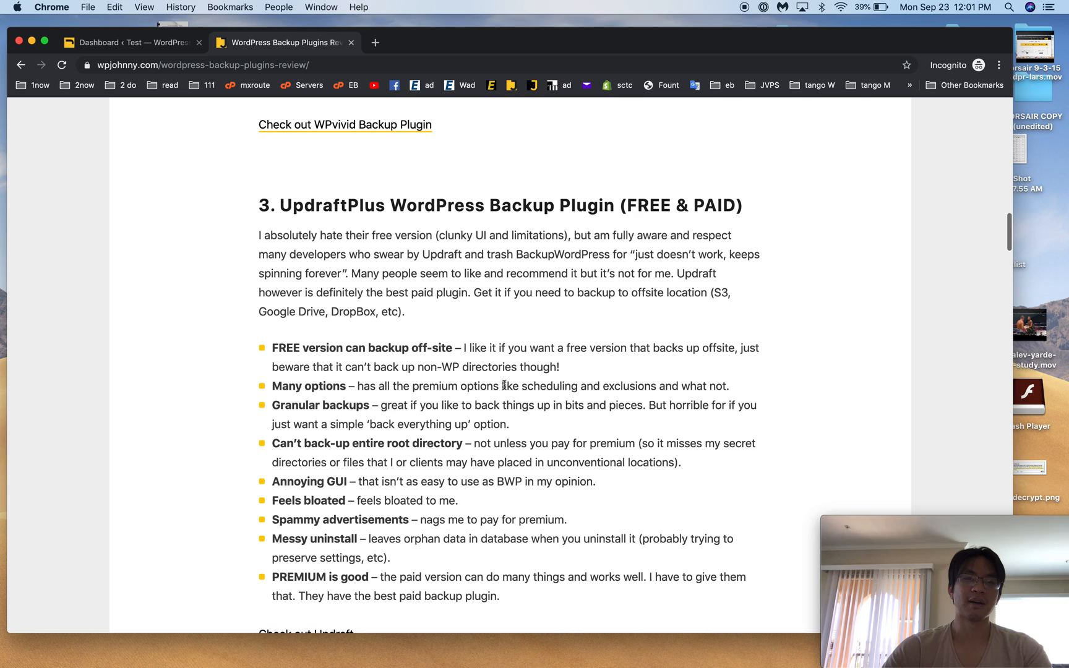
pyautogui.click(130, 42)
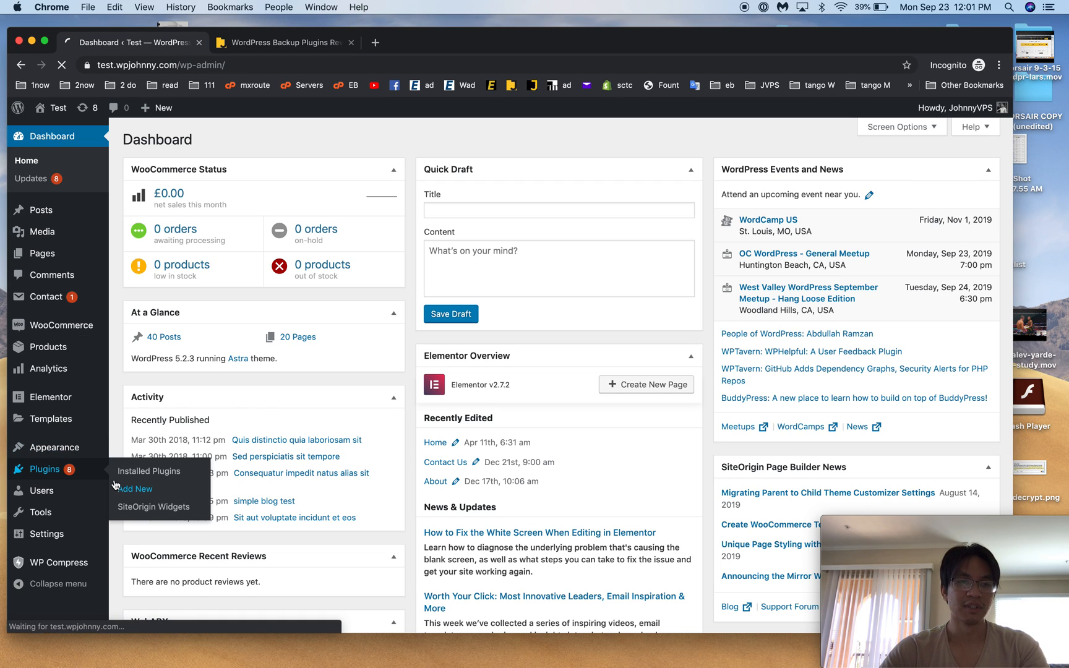
# Search plugins for 'updraft' and open the UpdraftPlus Backup/Restore settings page.
pyautogui.click(136, 489)
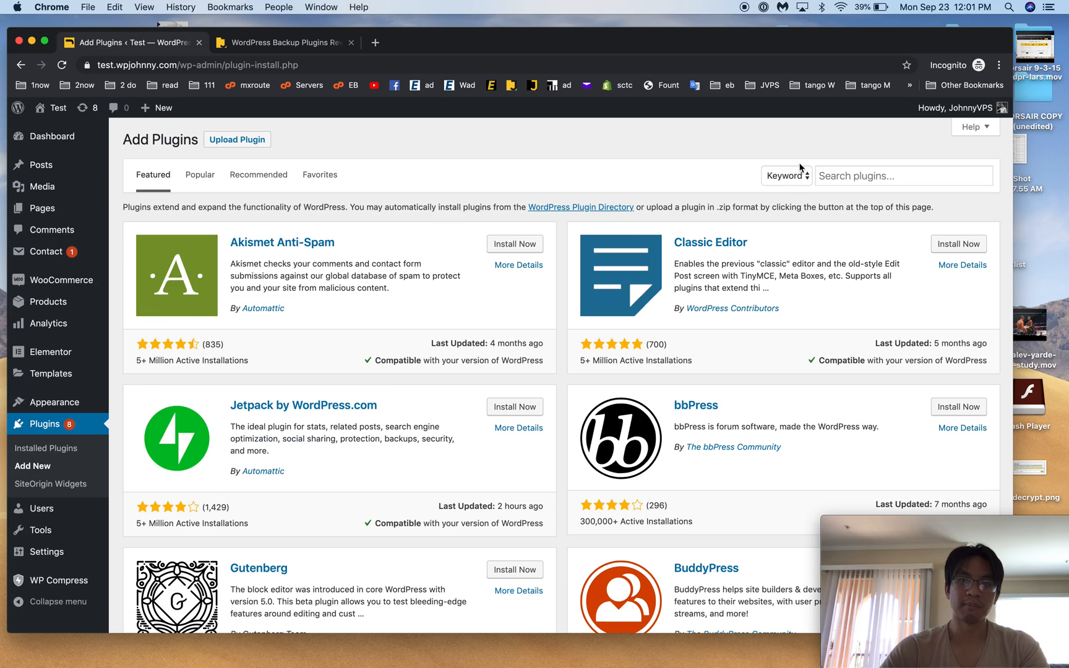
pyautogui.write('updraft')
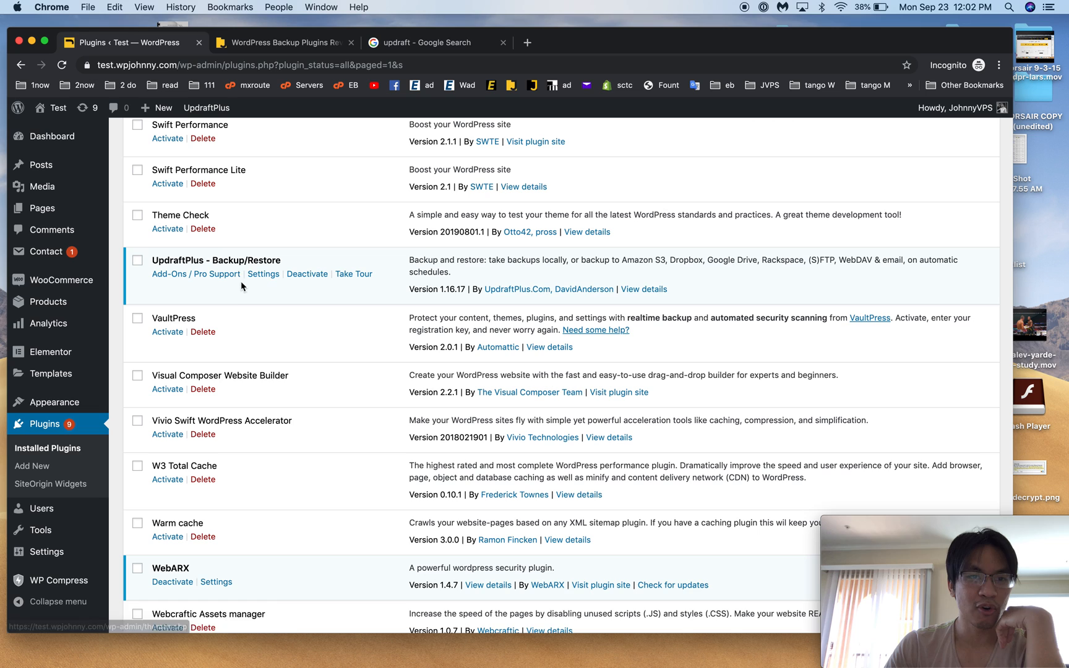
pyautogui.click(262, 273)
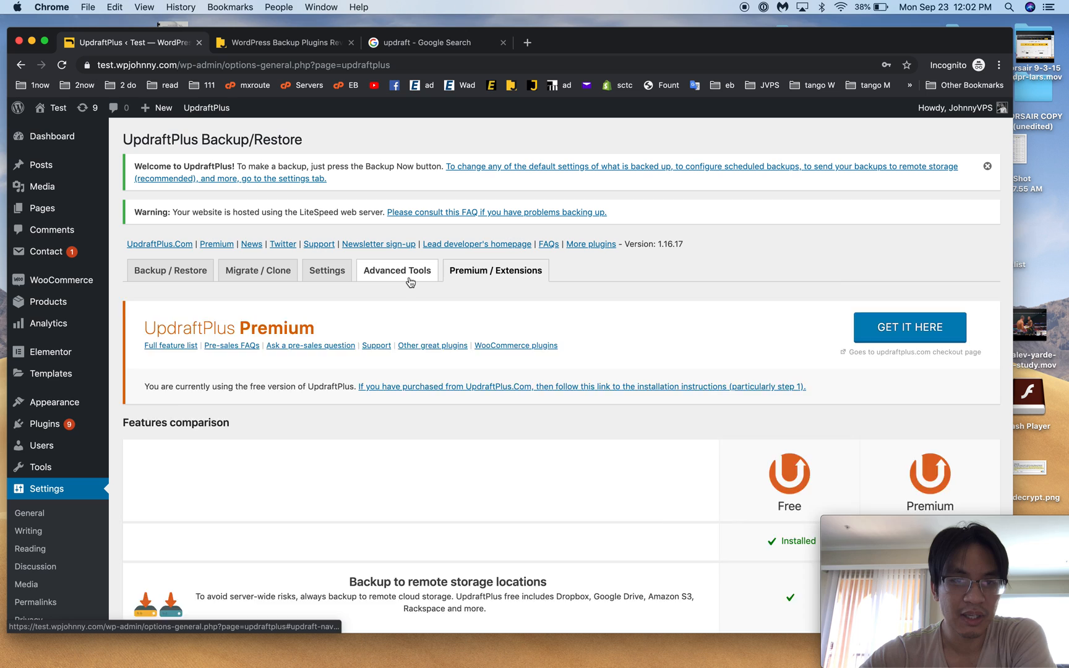
# Check Site size and Lock settings under Advanced Tools, then view the Settings schedule and remote storage.
pyautogui.click(397, 270)
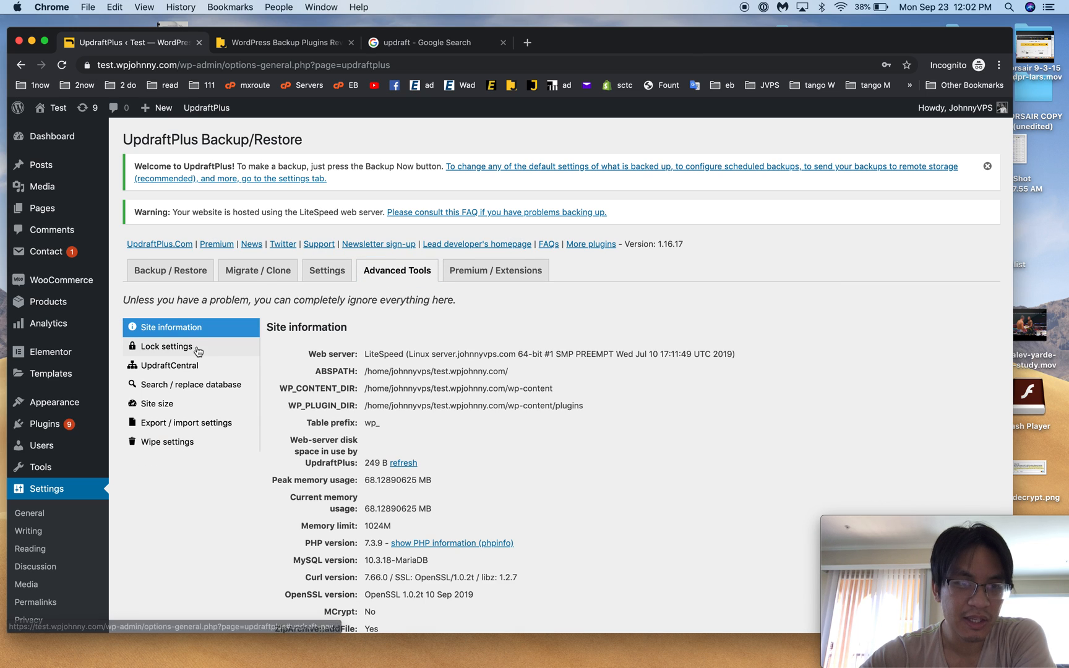
pyautogui.click(157, 403)
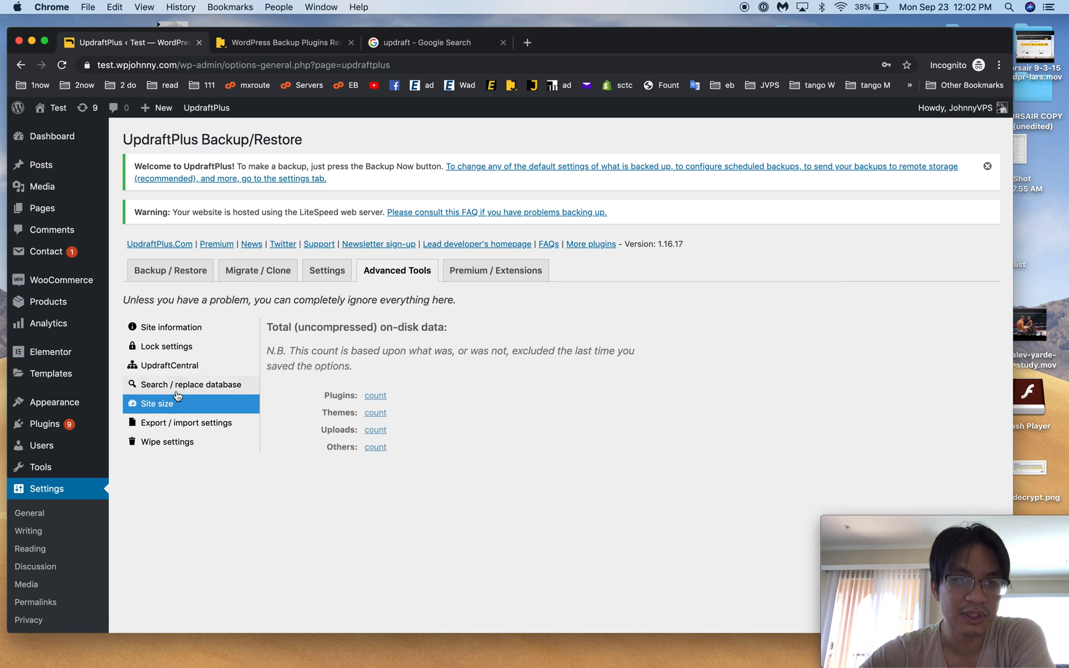
pyautogui.click(165, 345)
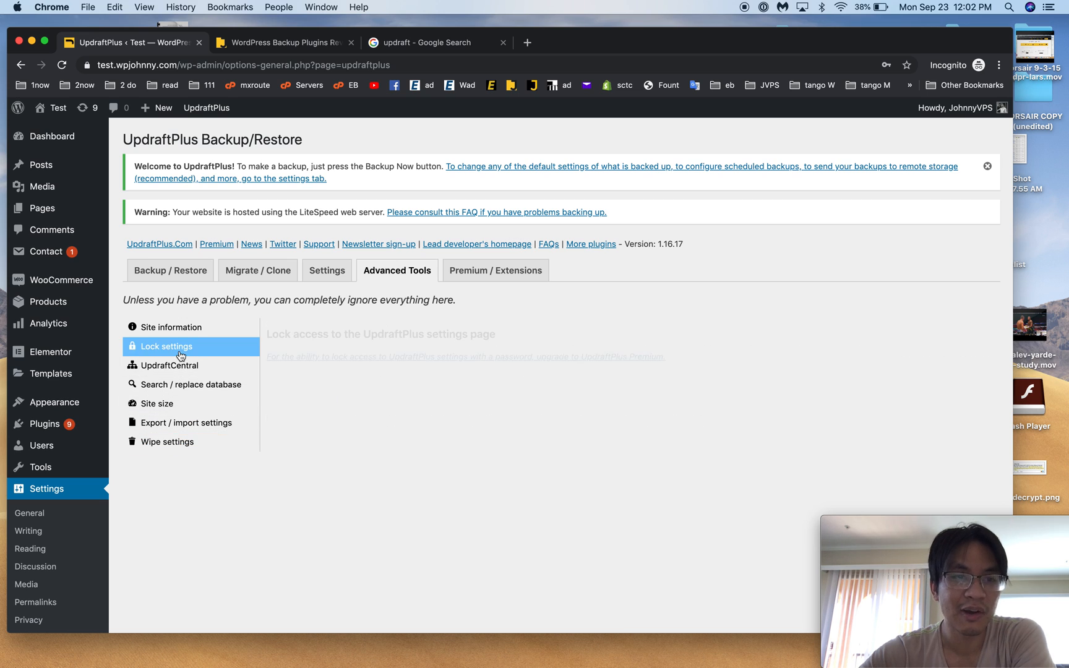
pyautogui.click(327, 269)
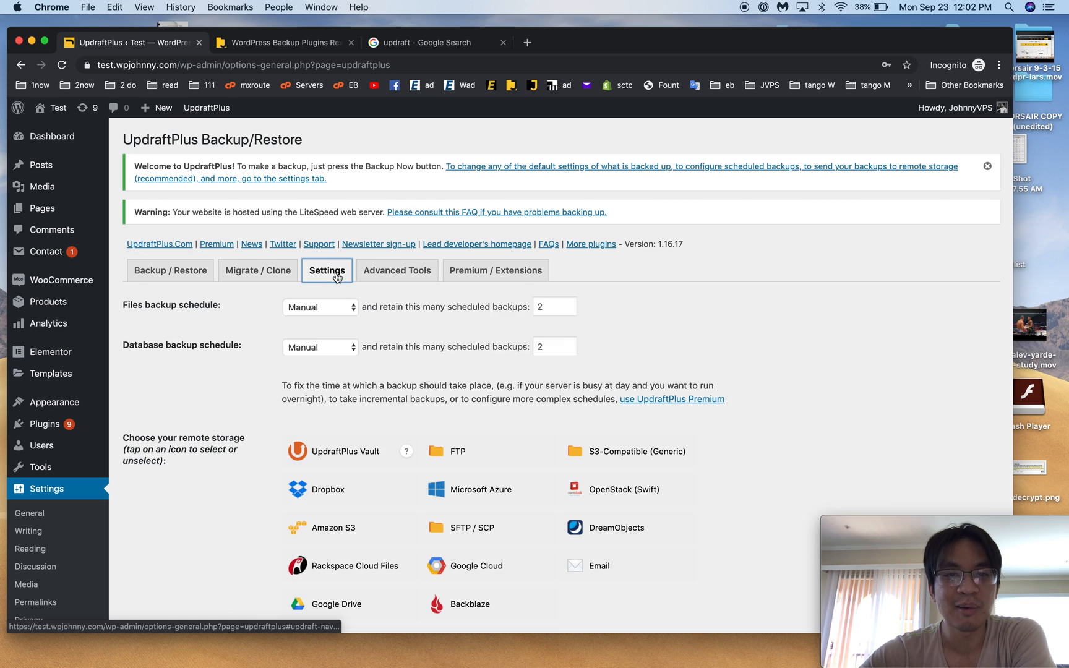
# View Premium / Extensions, dismiss the welcome notice and scroll the free-versus-premium comparison table.
pyautogui.click(496, 270)
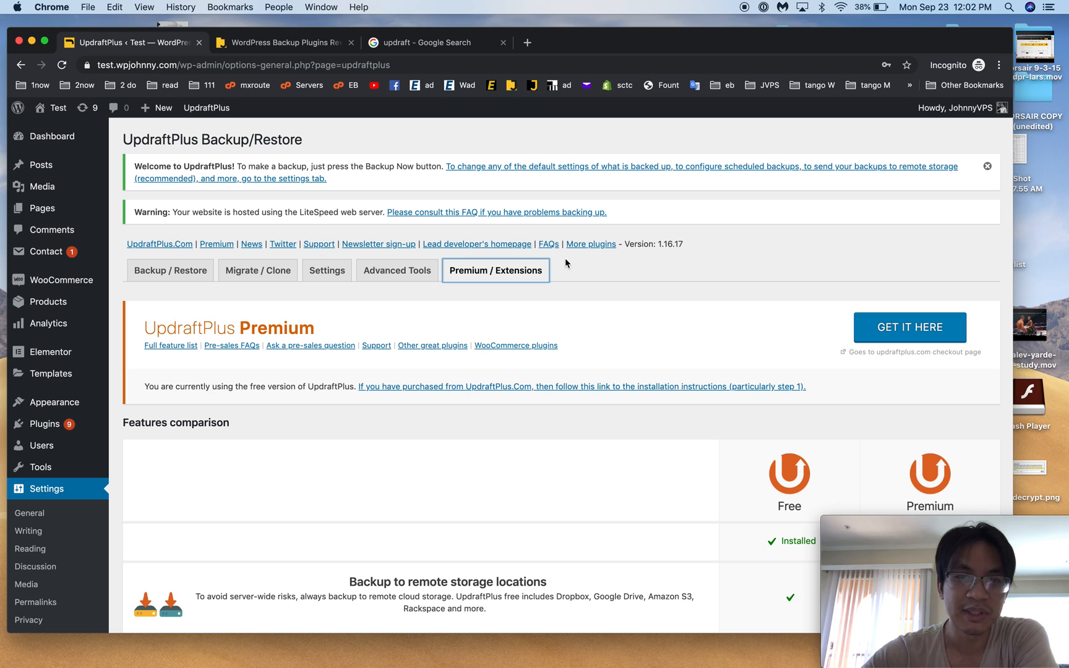
pyautogui.moveTo(936, 163)
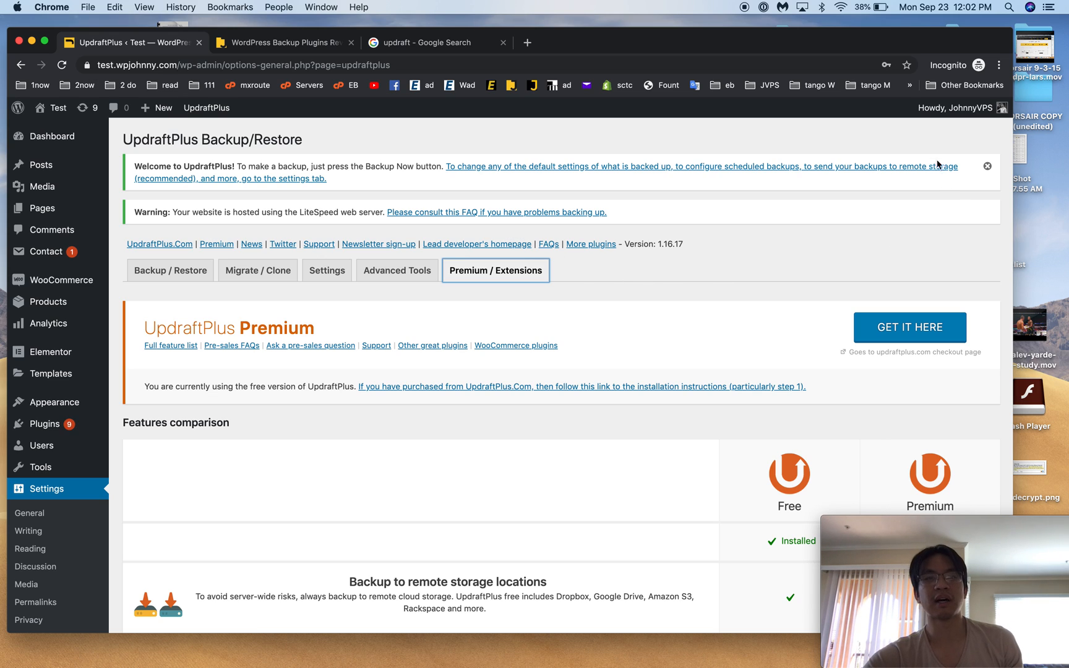
pyautogui.click(986, 166)
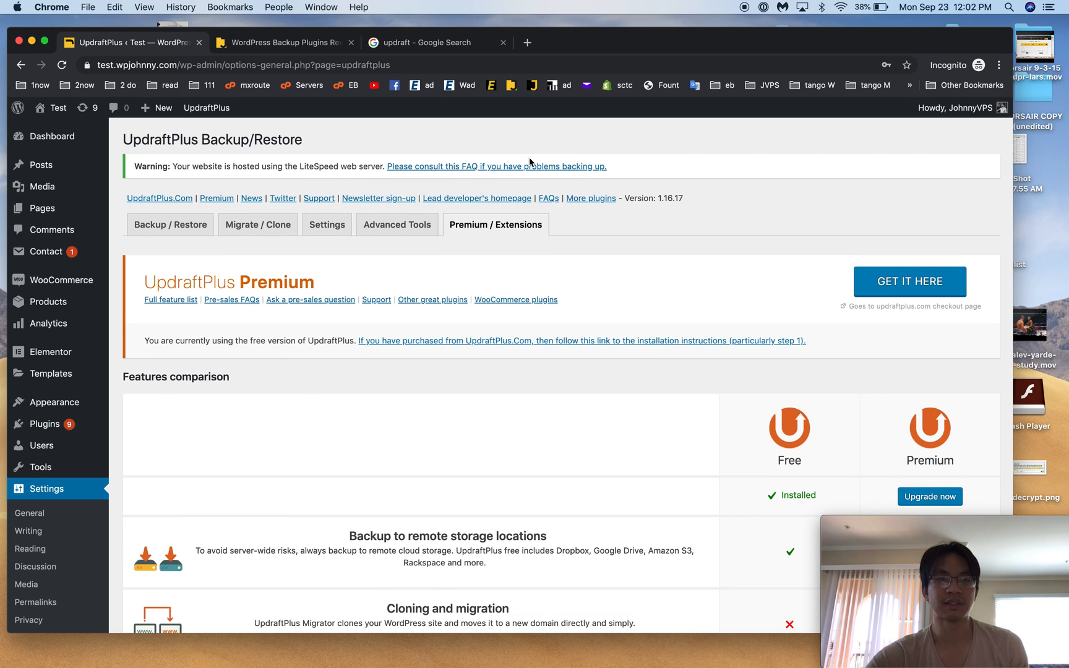
pyautogui.scroll(-3)
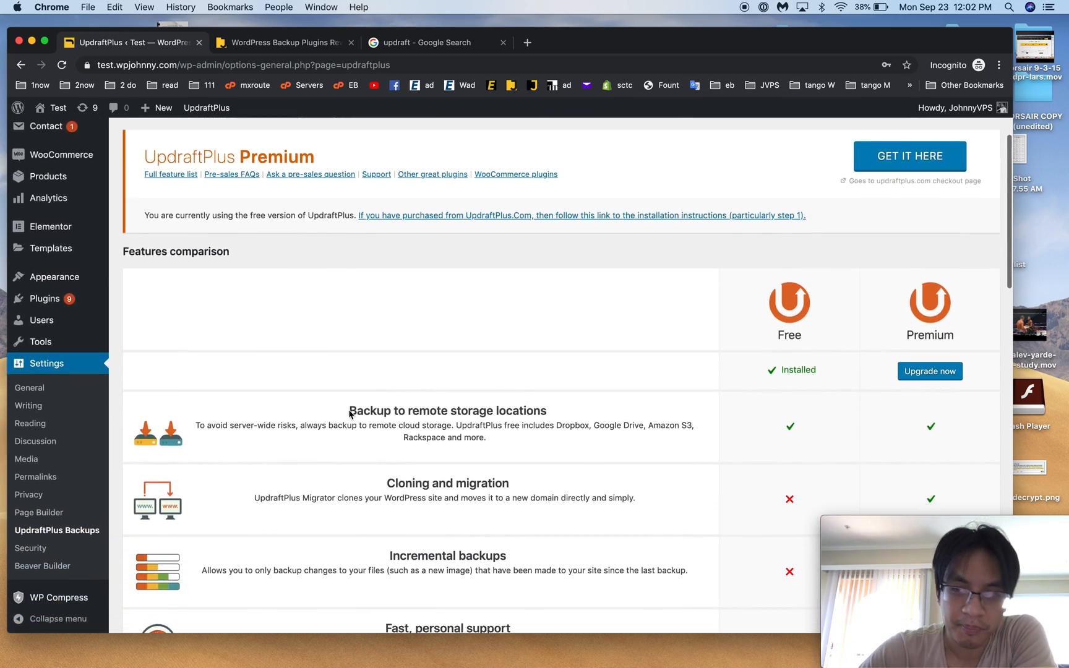
pyautogui.scroll(-3)
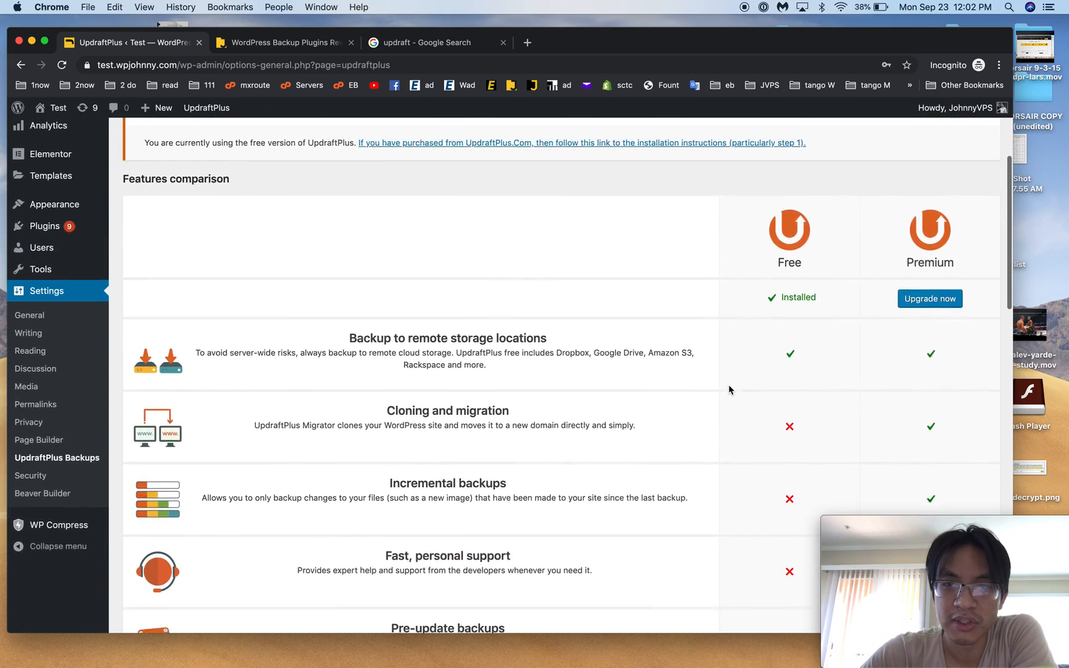
pyautogui.scroll(-3)
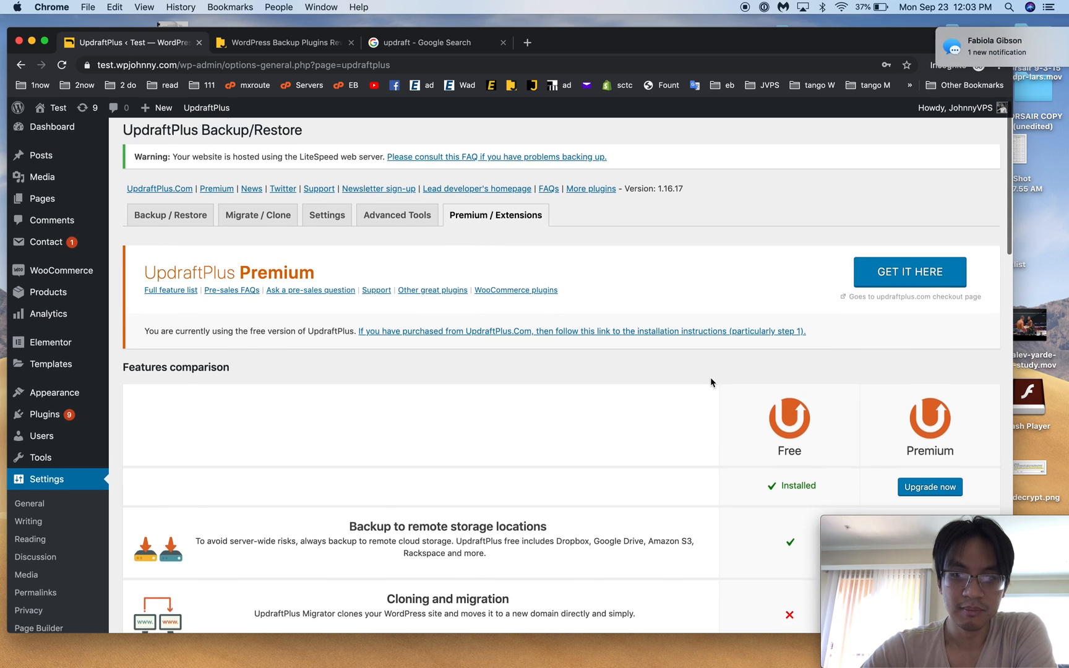
pyautogui.scroll(-3)
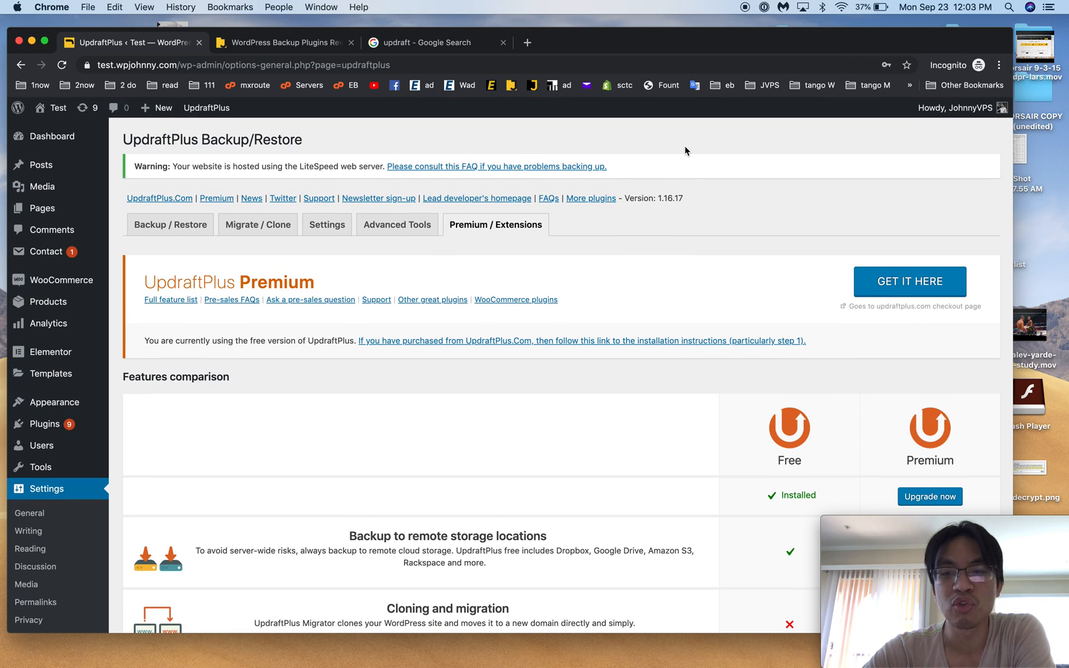
pyautogui.moveTo(651, 193)
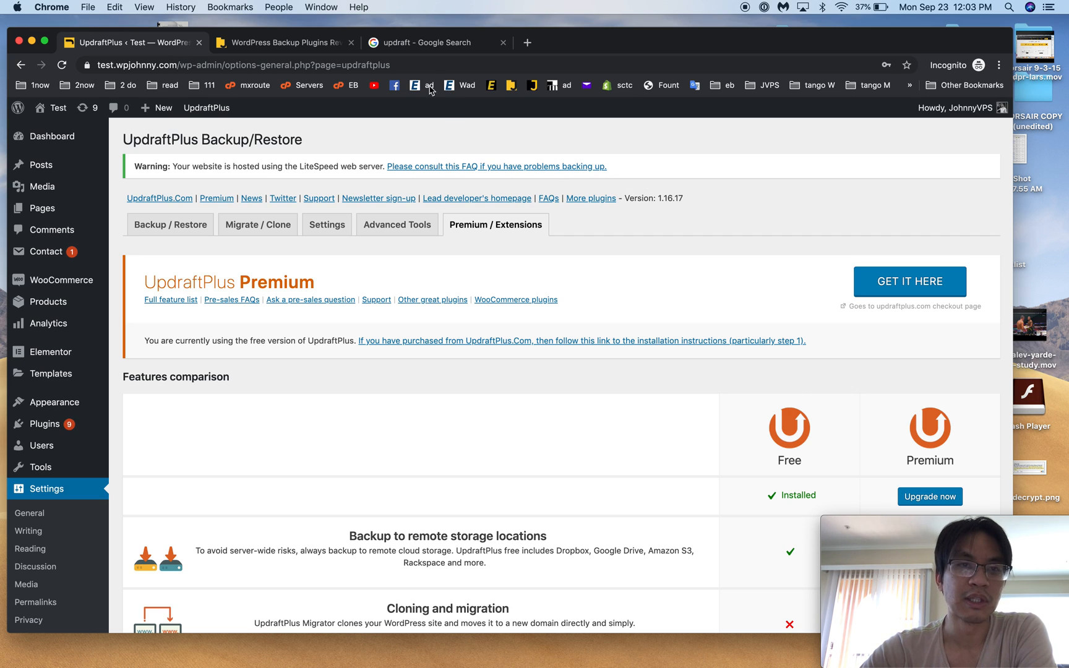
# Return to the review article and browse its UpdraftPlus, BackupWordPress and BackWPup sections.
pyautogui.click(284, 42)
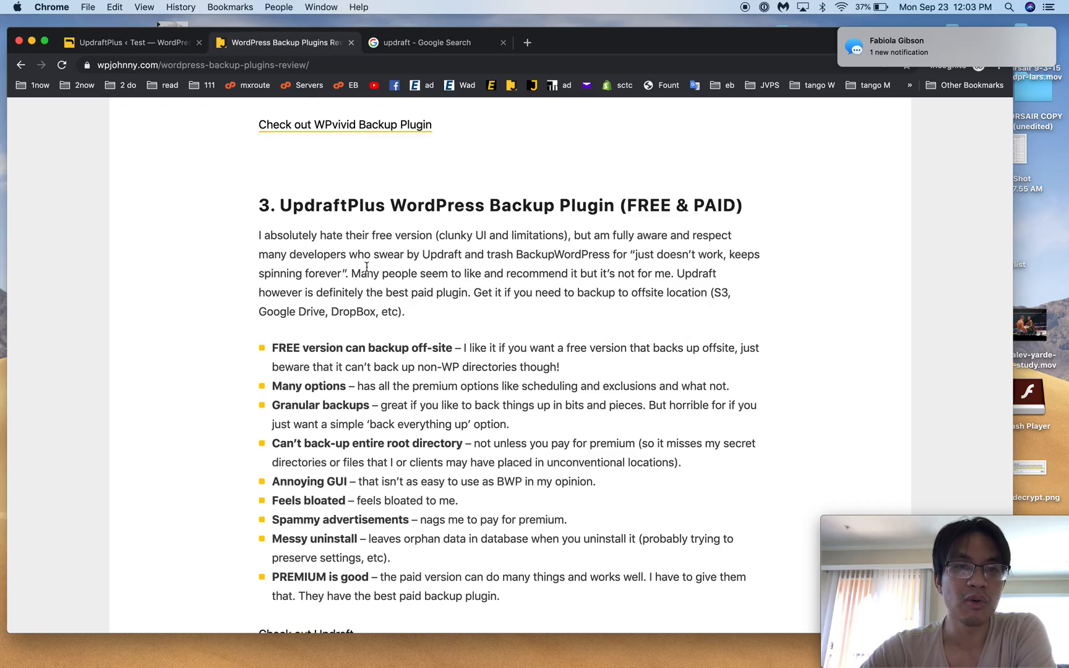
pyautogui.scroll(-3)
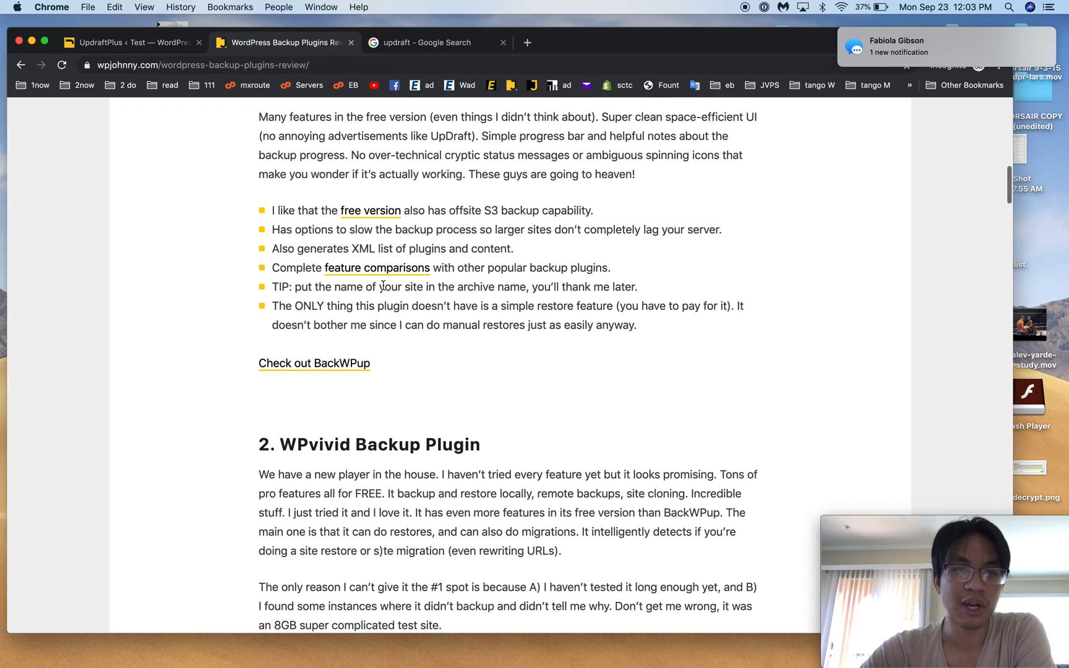
pyautogui.scroll(-3)
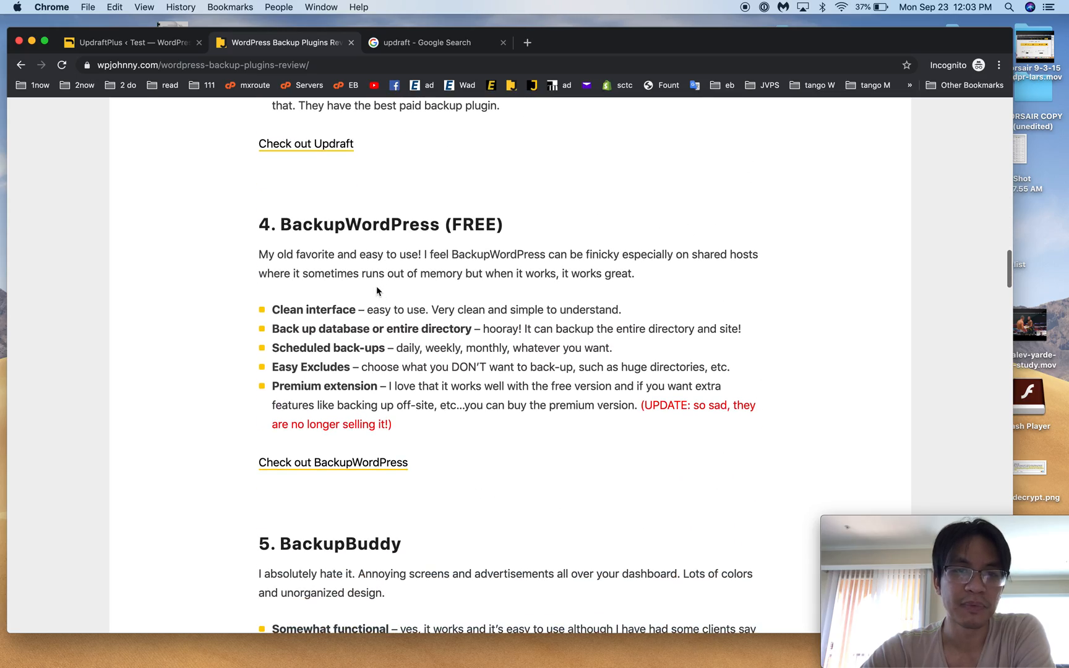
pyautogui.moveTo(280, 224); pyautogui.dragTo(505, 405)
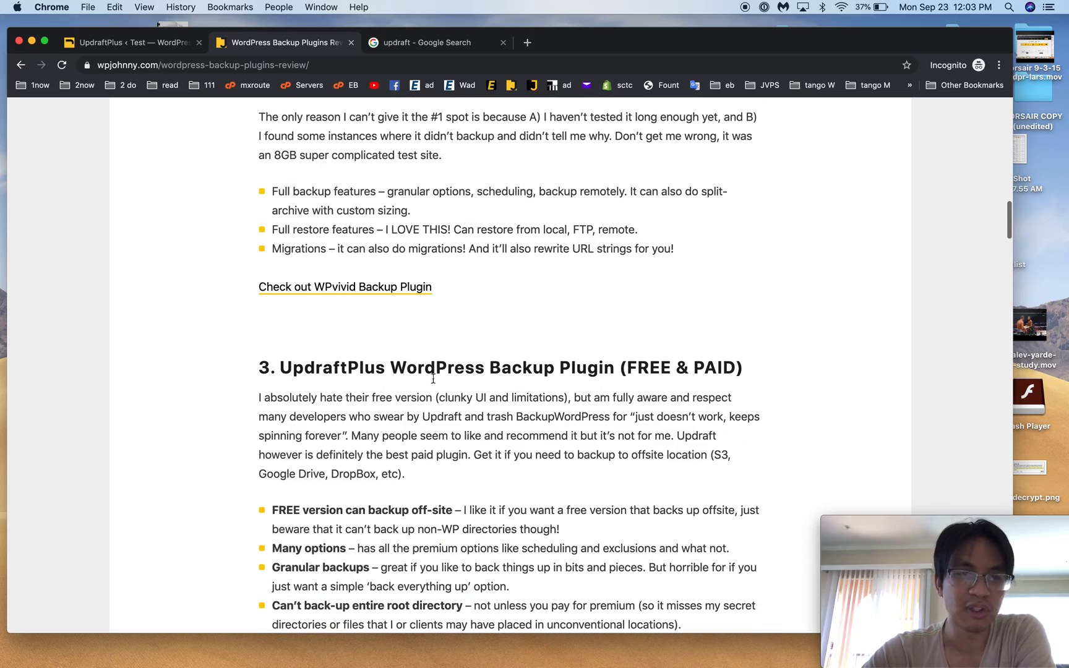
pyautogui.scroll(-3)
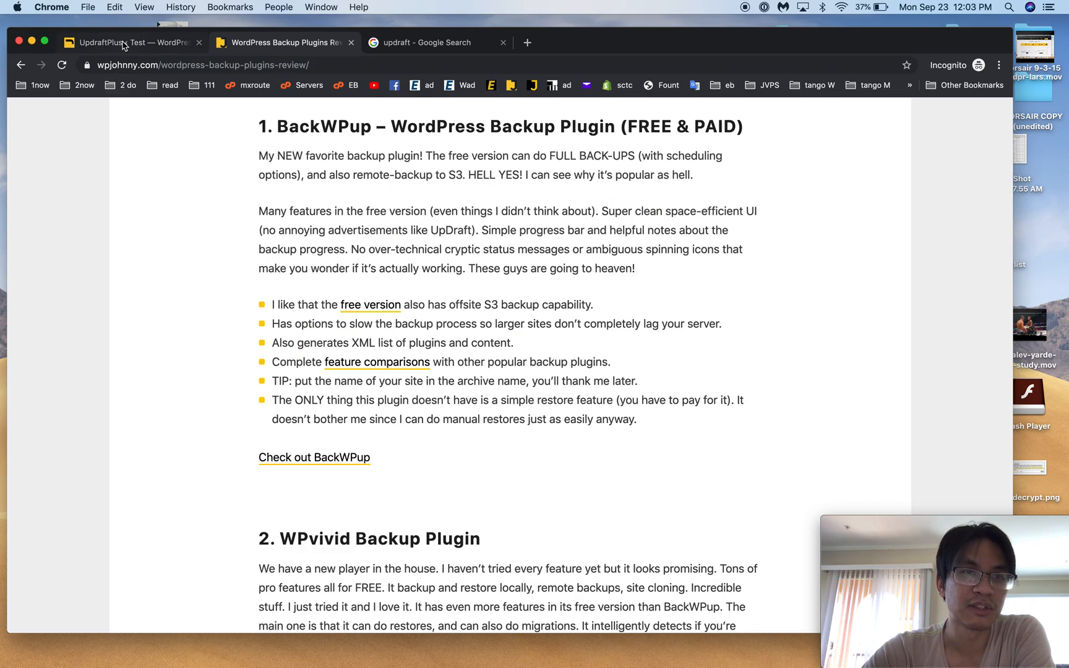
# Back in WordPress admin, activate BackWPup from the Installed Plugins list.
pyautogui.click(130, 42)
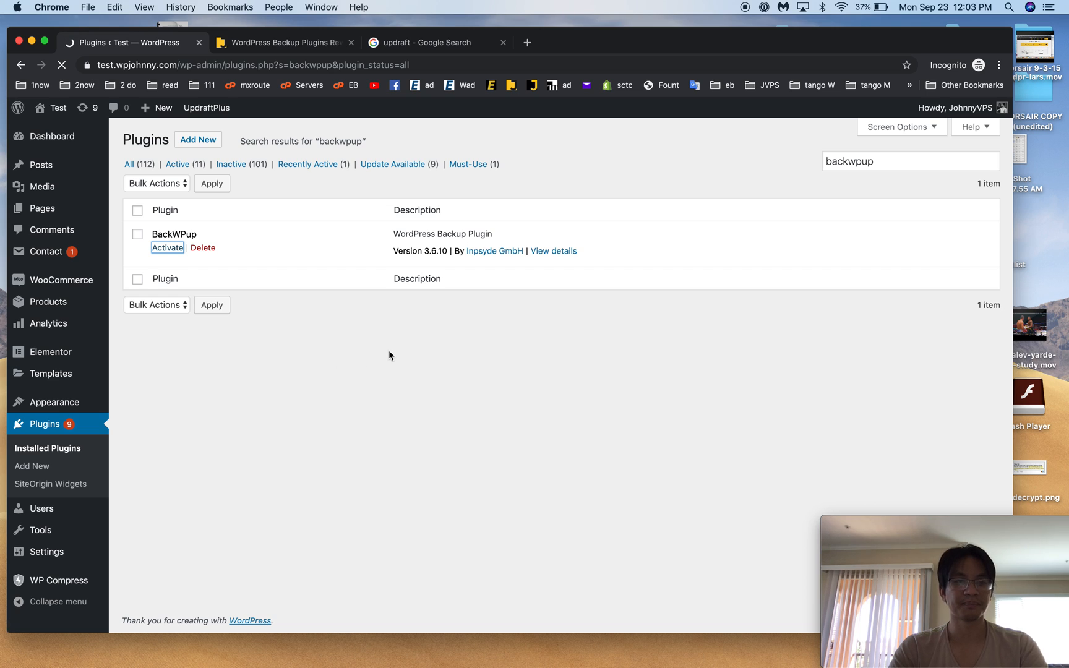
pyautogui.click(167, 248)
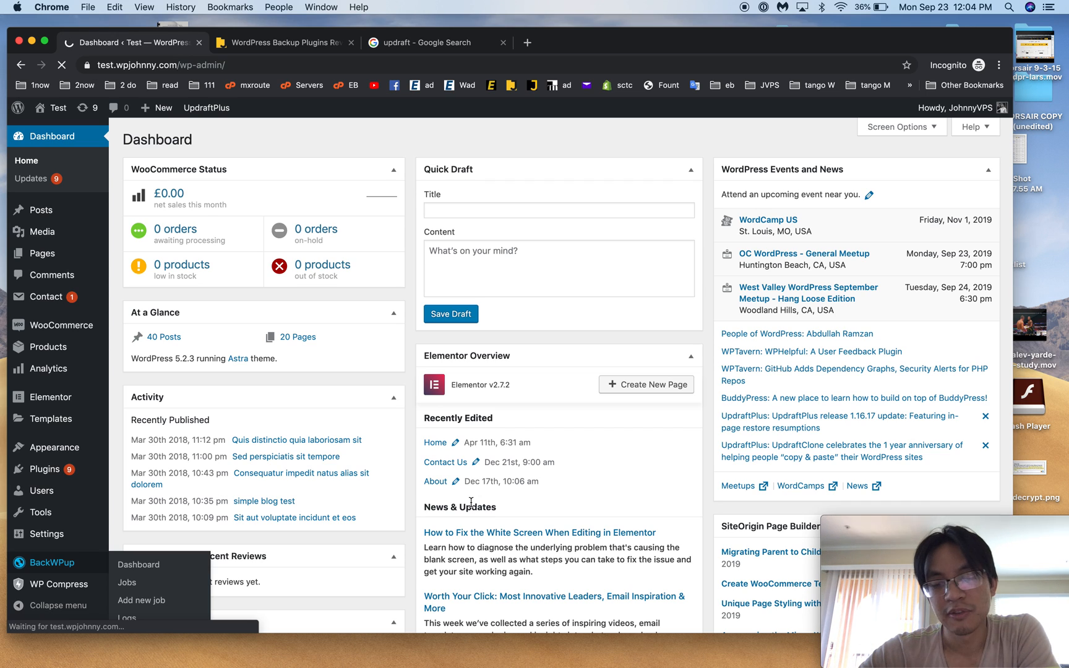
# On BackWPup's Dashboard choose 'Don't show again' for the rating notice and browse the tutorial videos.
pyautogui.click(138, 564)
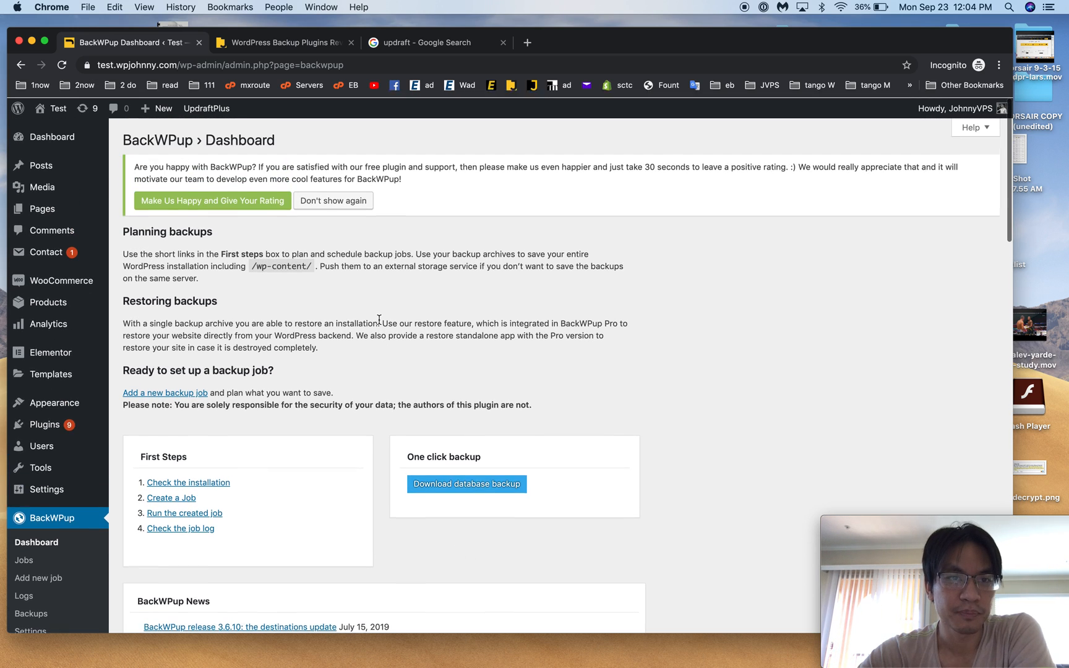
pyautogui.click(333, 201)
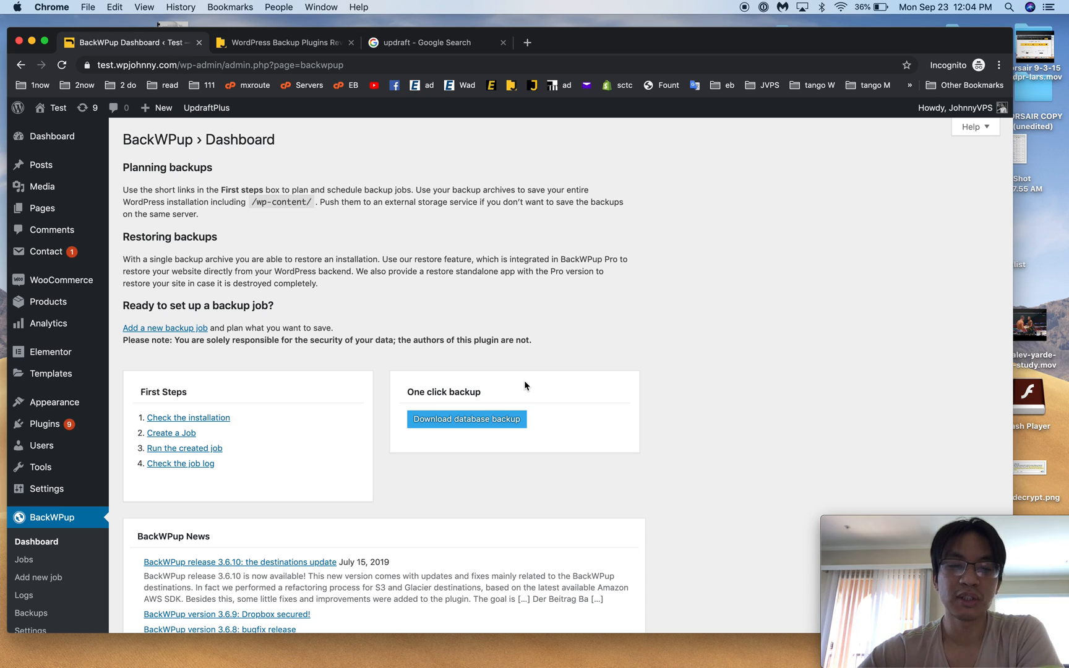
pyautogui.scroll(-3)
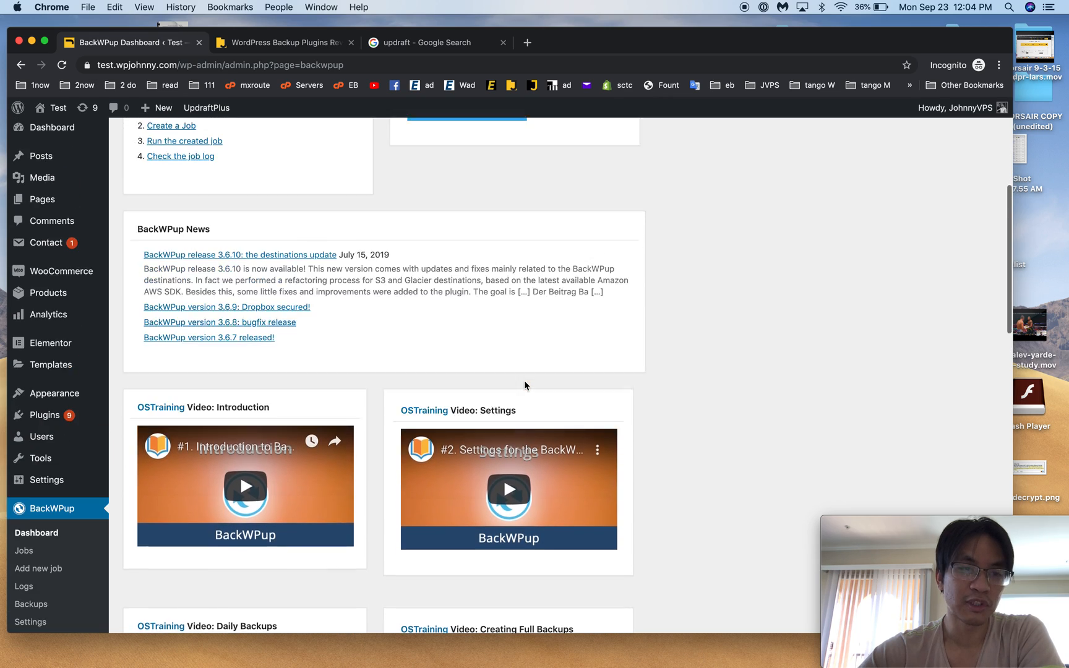
pyautogui.scroll(-3)
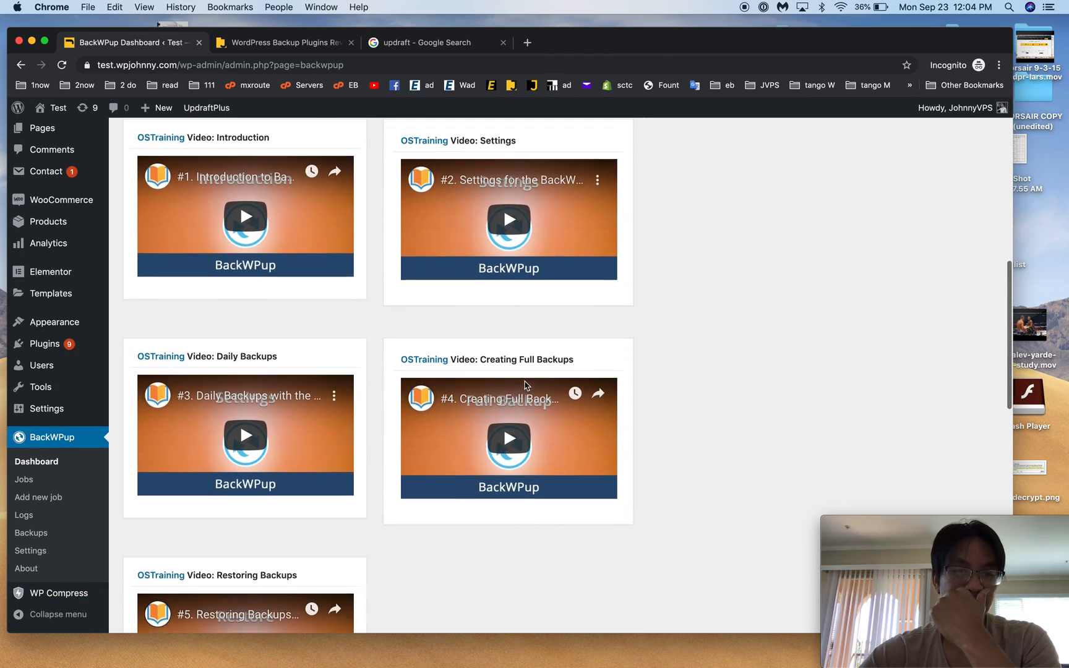
pyautogui.scroll(-3)
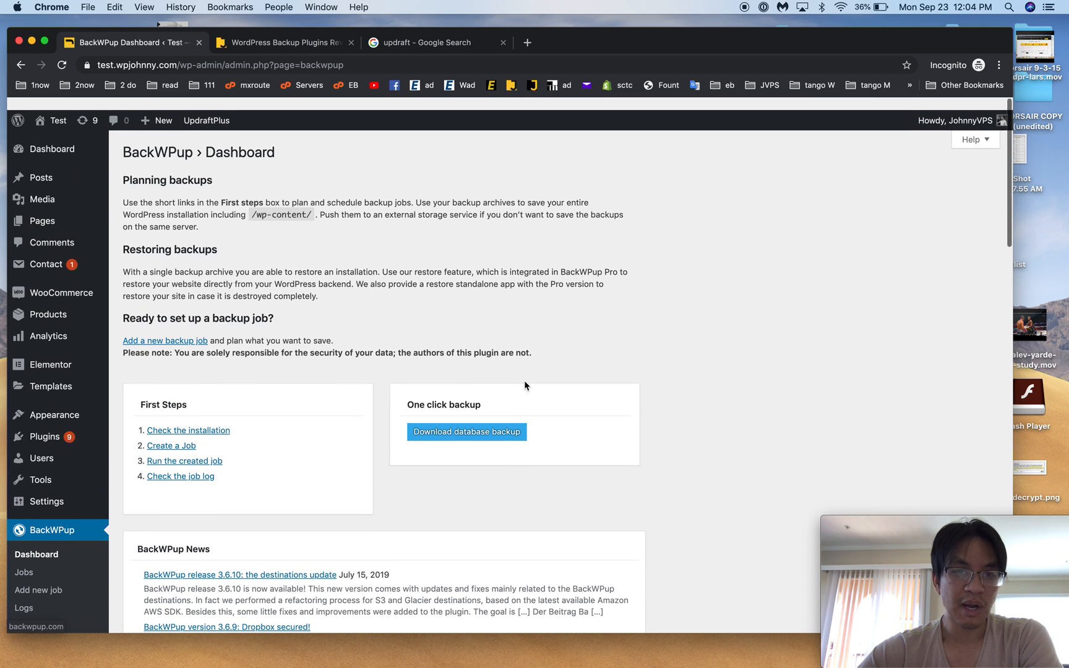
pyautogui.scroll(-3)
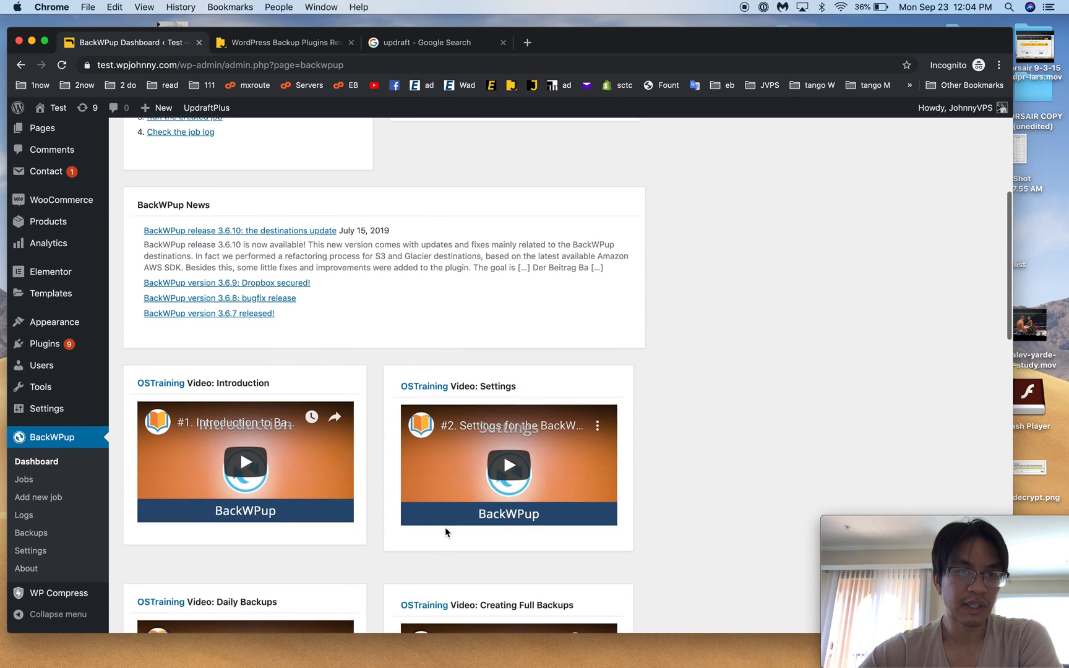
pyautogui.scroll(-3)
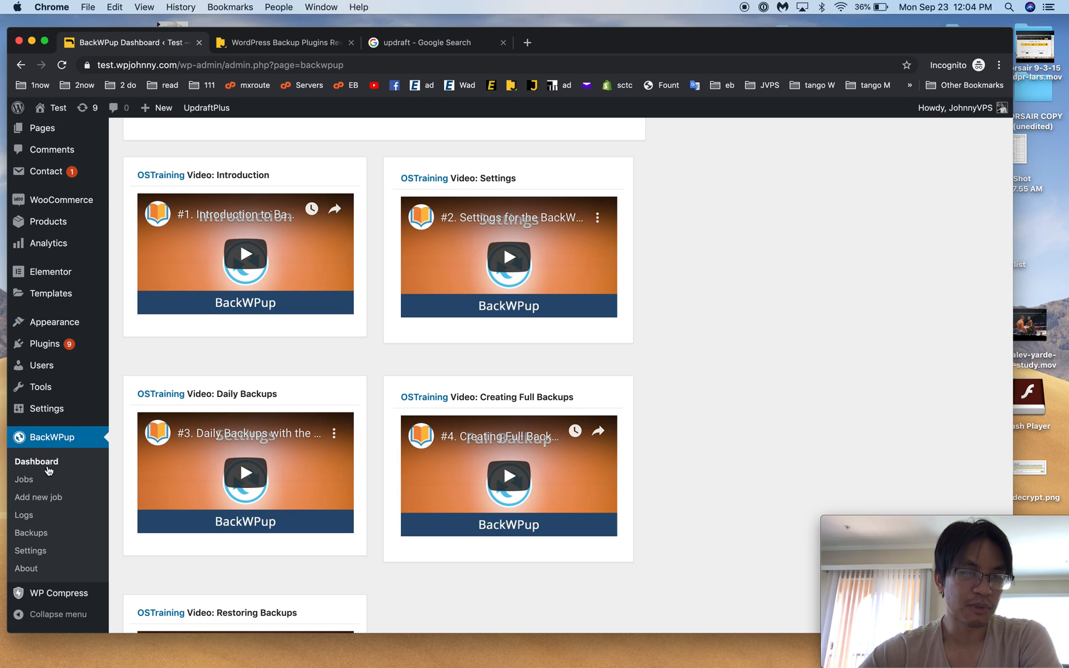
# Start a new BackWPup job and look over its General, Schedule and database table settings.
pyautogui.click(23, 479)
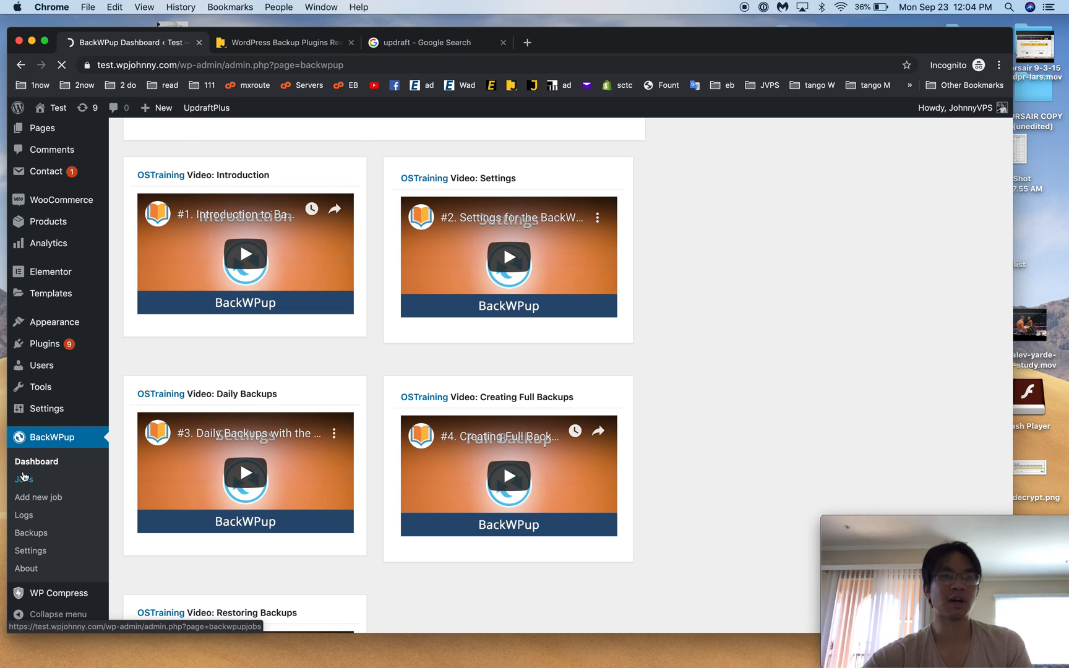
pyautogui.click(24, 477)
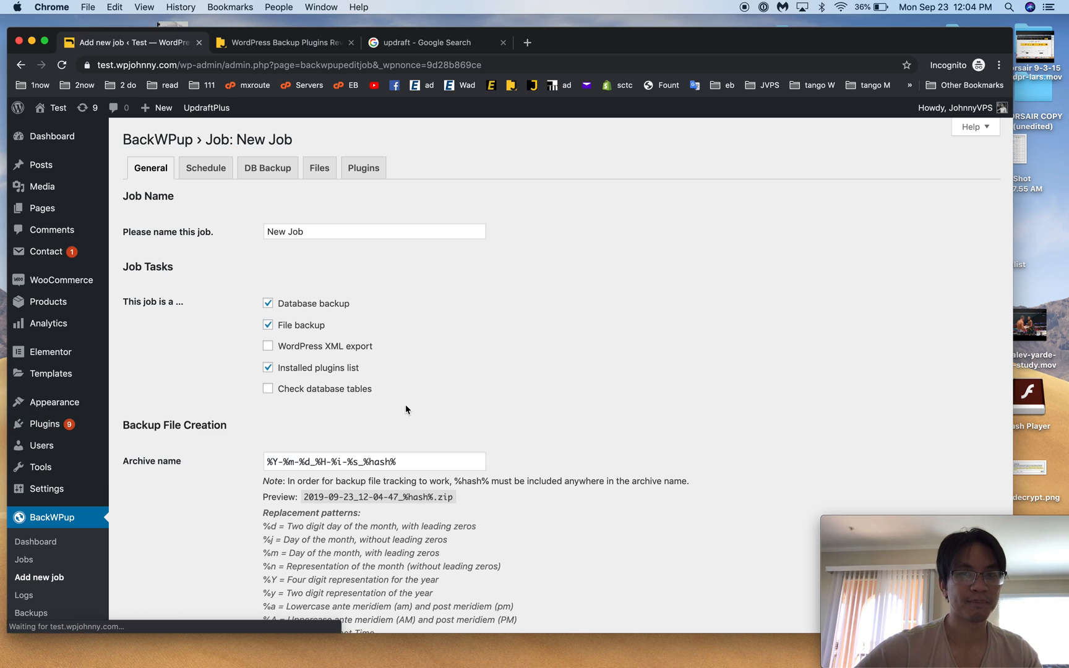
pyautogui.scroll(-3)
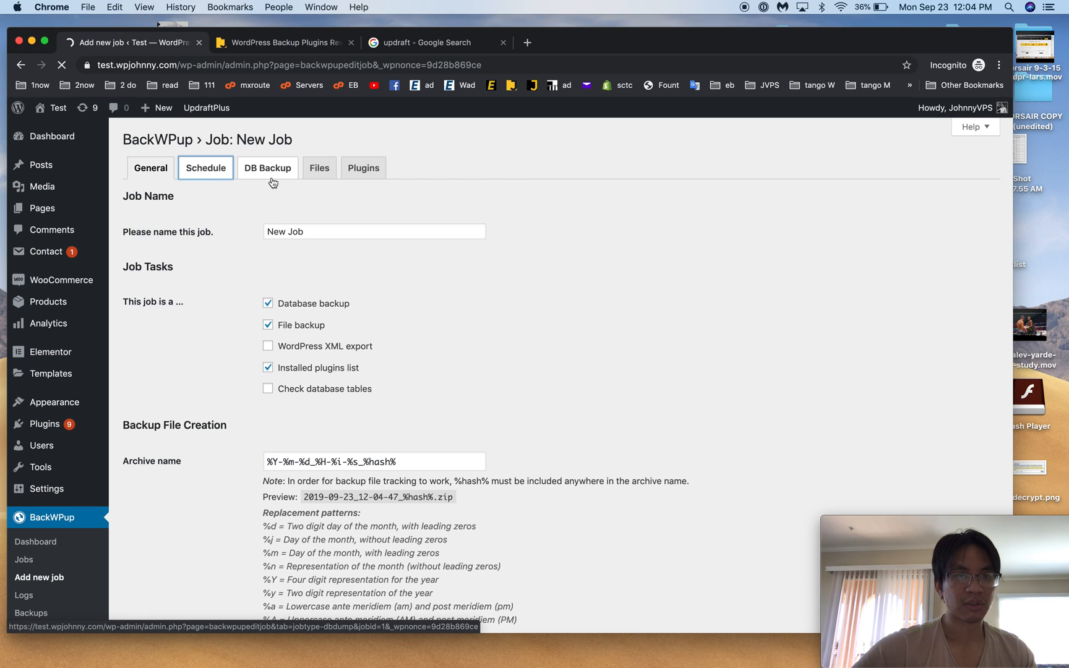
pyautogui.click(205, 168)
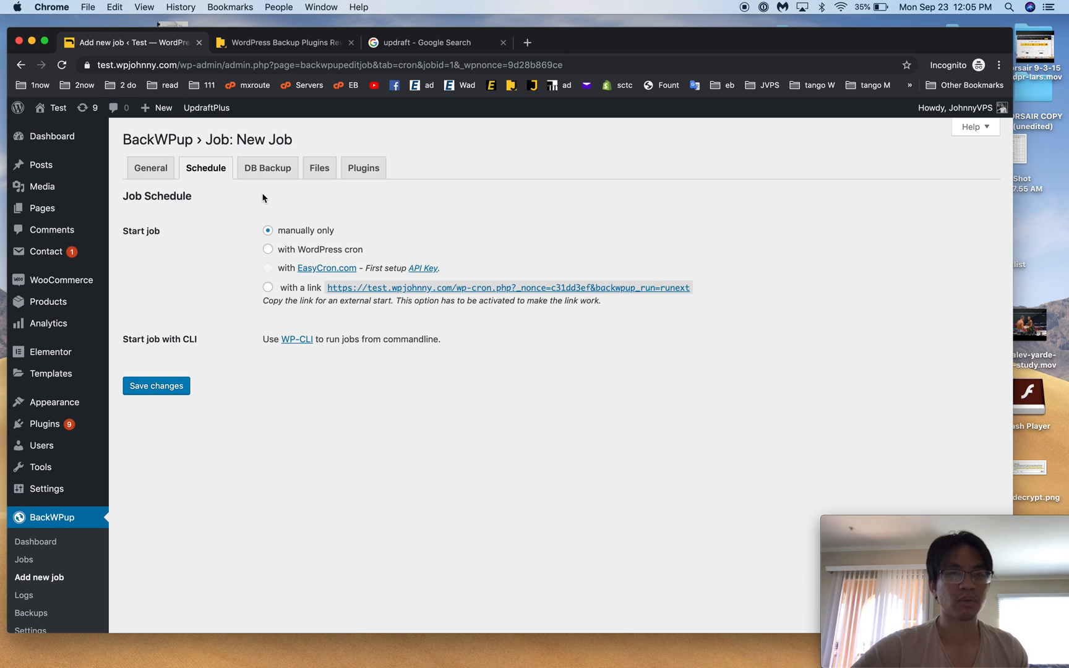
pyautogui.click(266, 169)
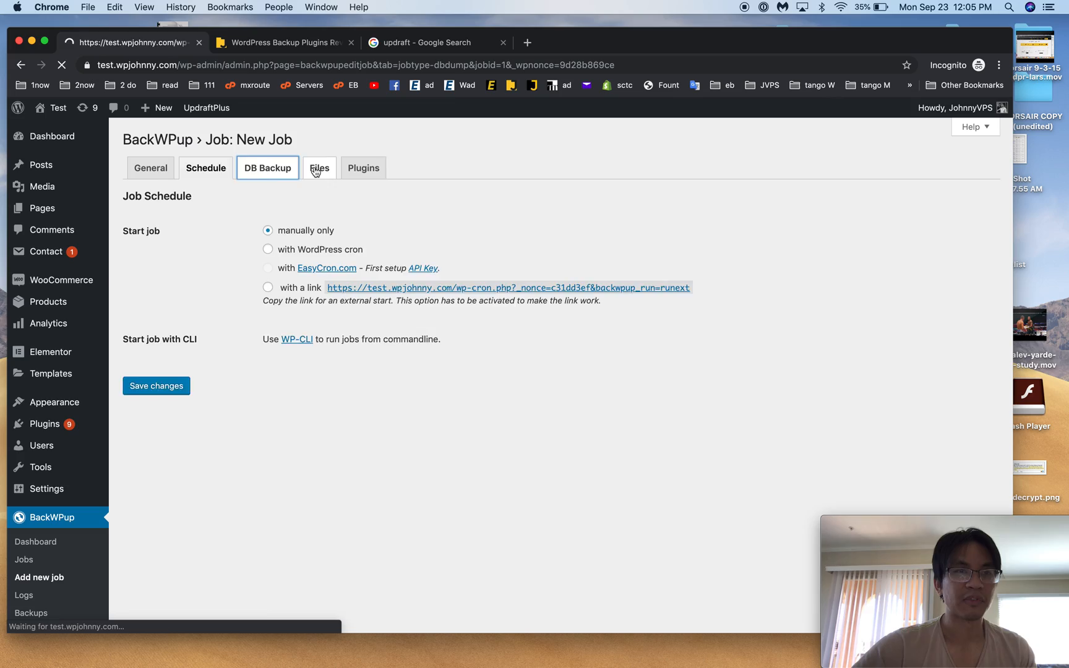
pyautogui.click(266, 168)
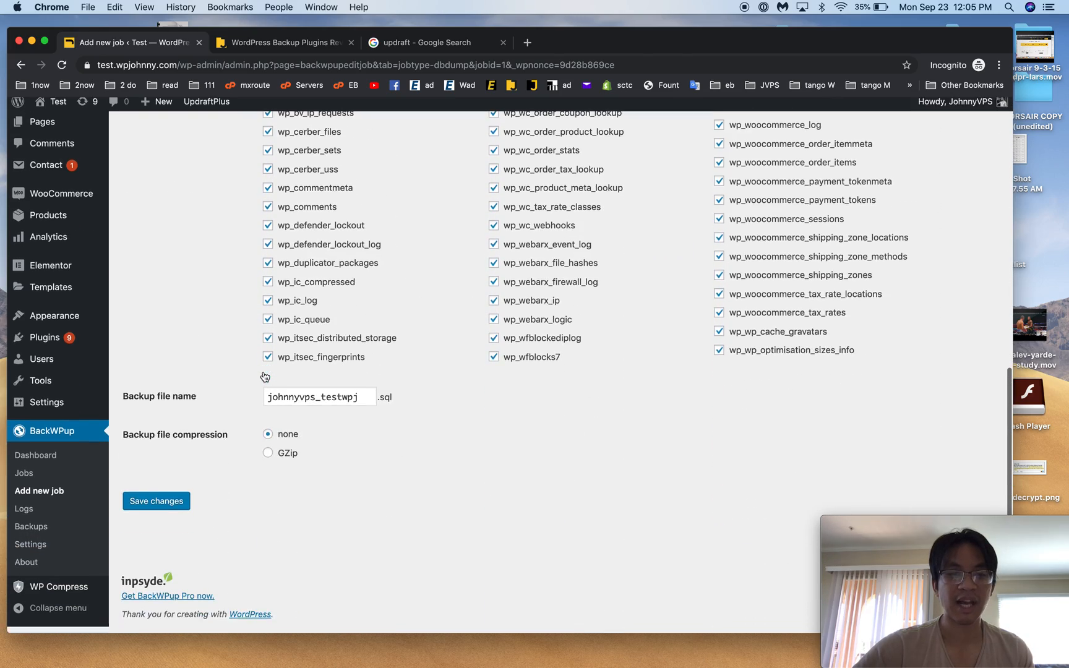
pyautogui.scroll(-3)
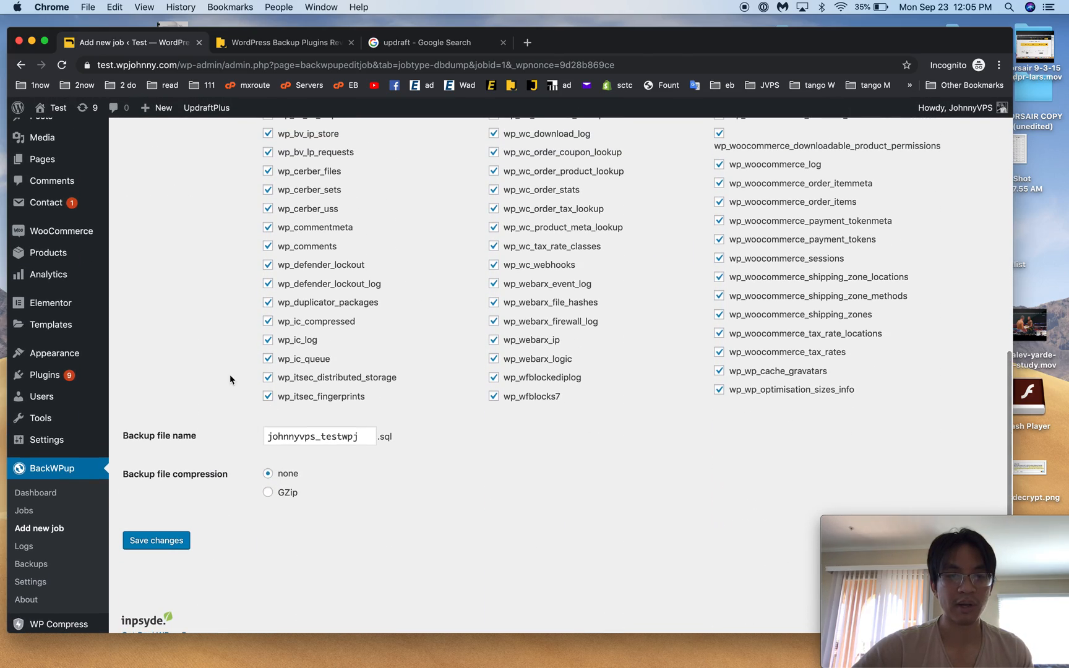
# Review the job's Files folders and Plugins options, then leave it unsaved for the empty Jobs list.
pyautogui.click(155, 540)
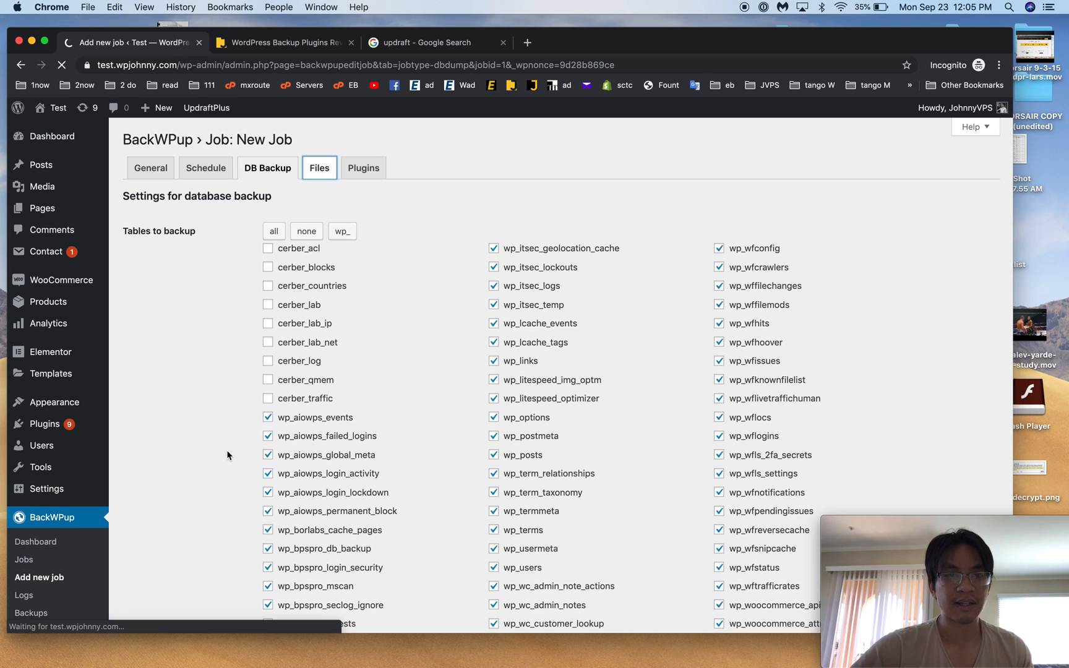
pyautogui.click(318, 168)
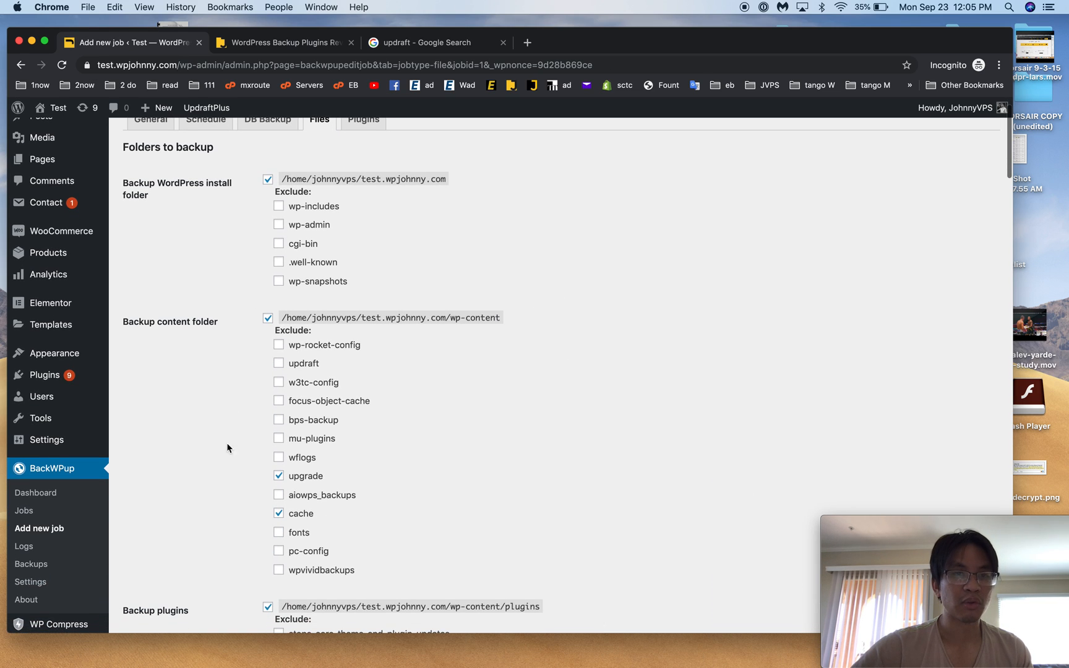
pyautogui.scroll(-3)
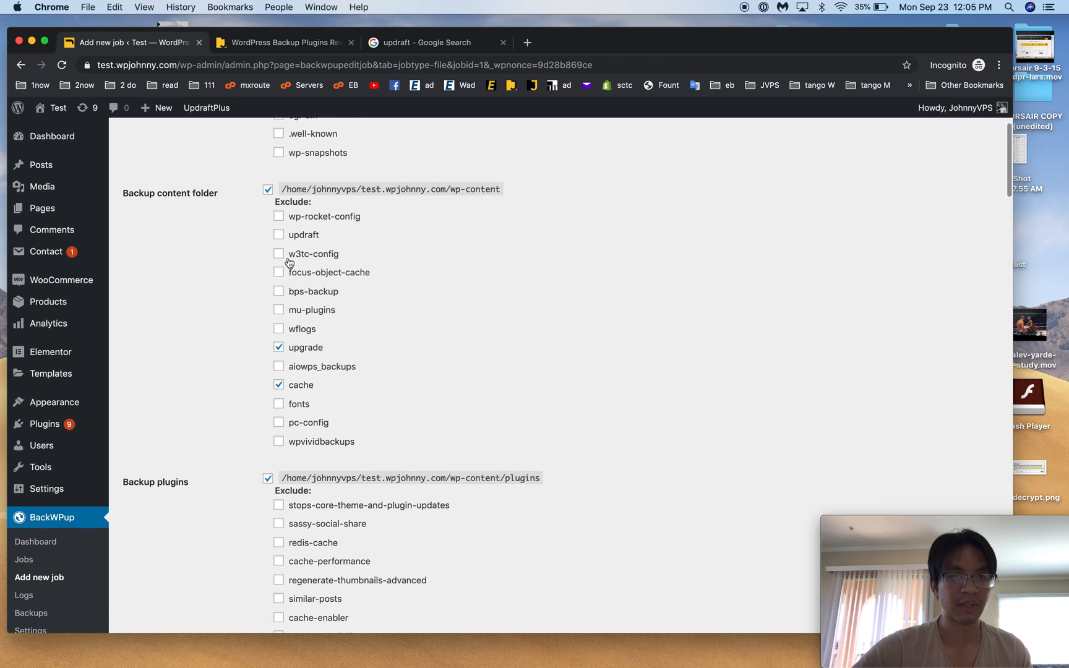
pyautogui.moveTo(248, 485)
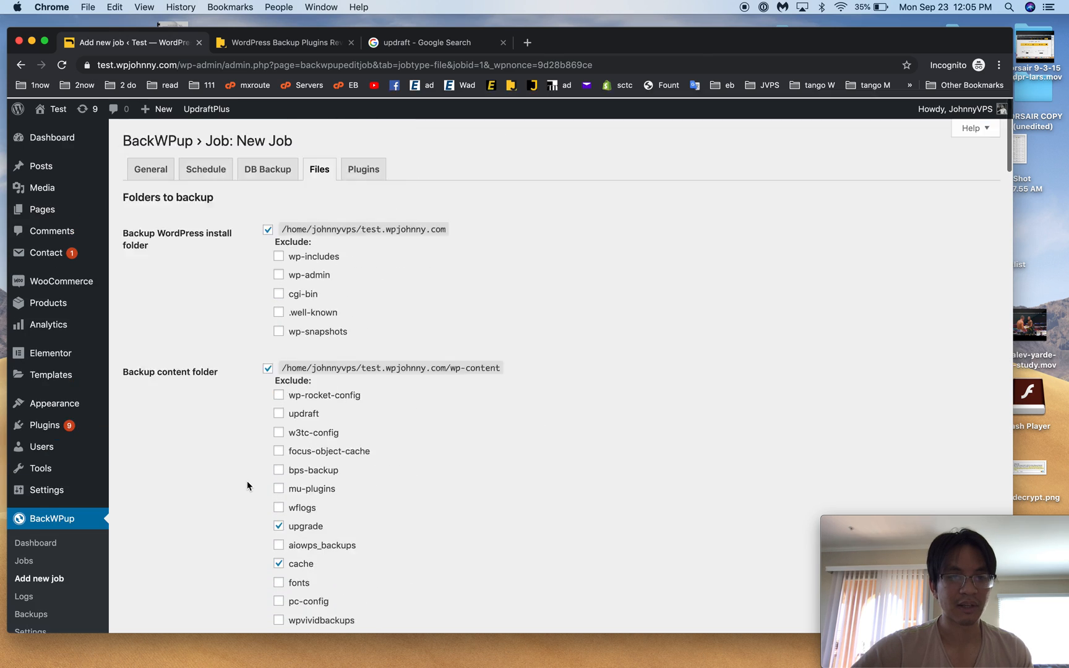
pyautogui.click(364, 169)
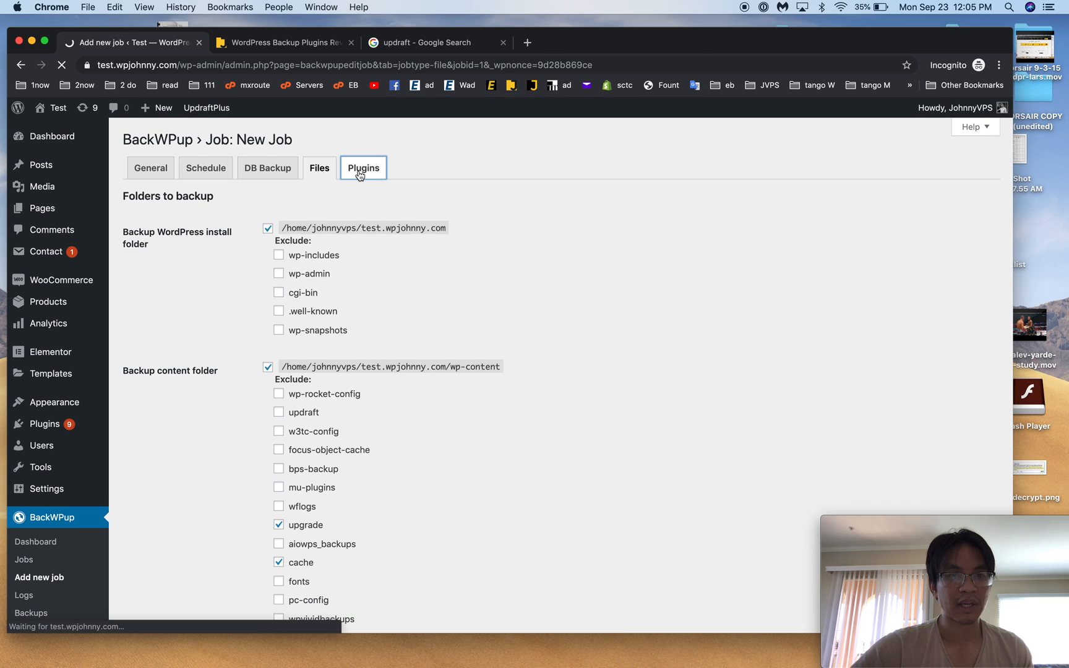
pyautogui.click(362, 168)
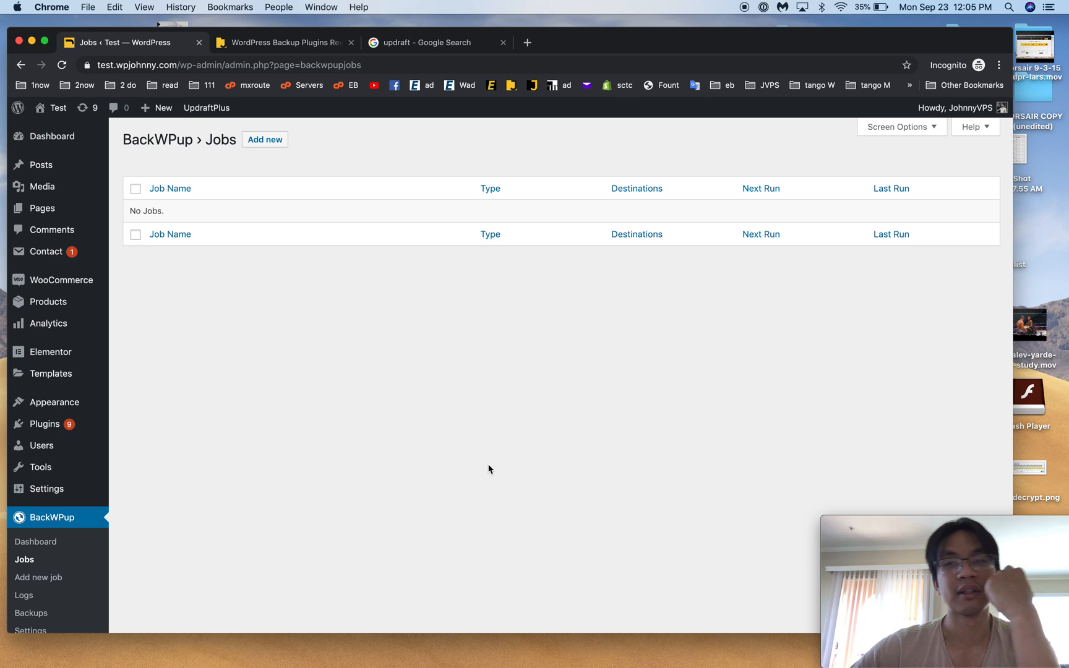
pyautogui.moveTo(237, 418)
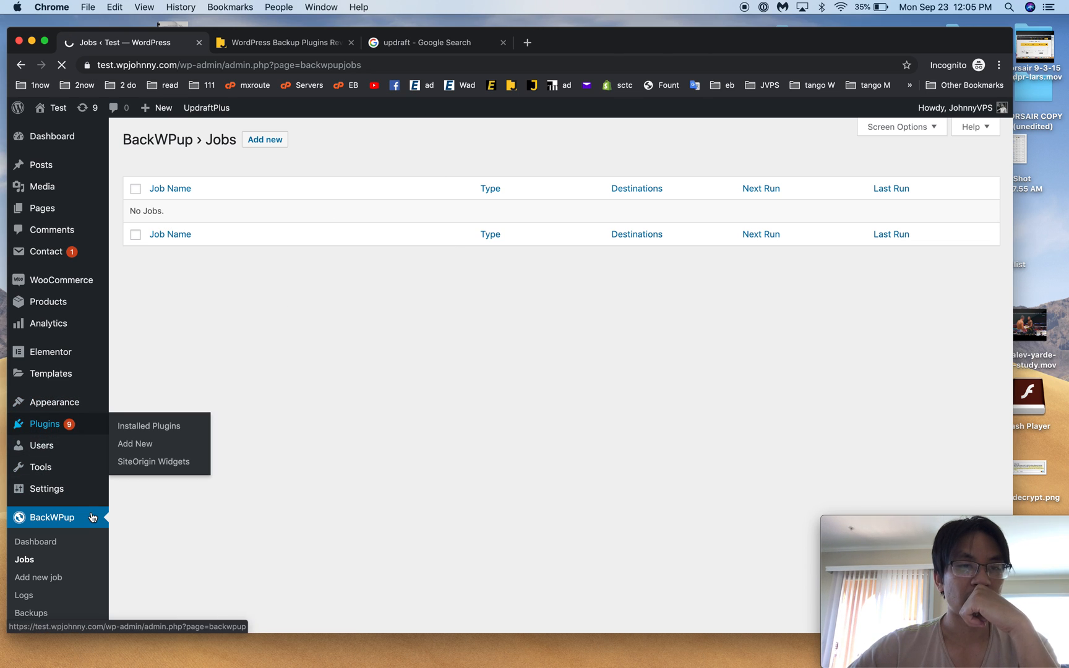
# Search Installed Plugins and Add New for 'vivid' to find and install WPvivid Backup.
pyautogui.click(149, 426)
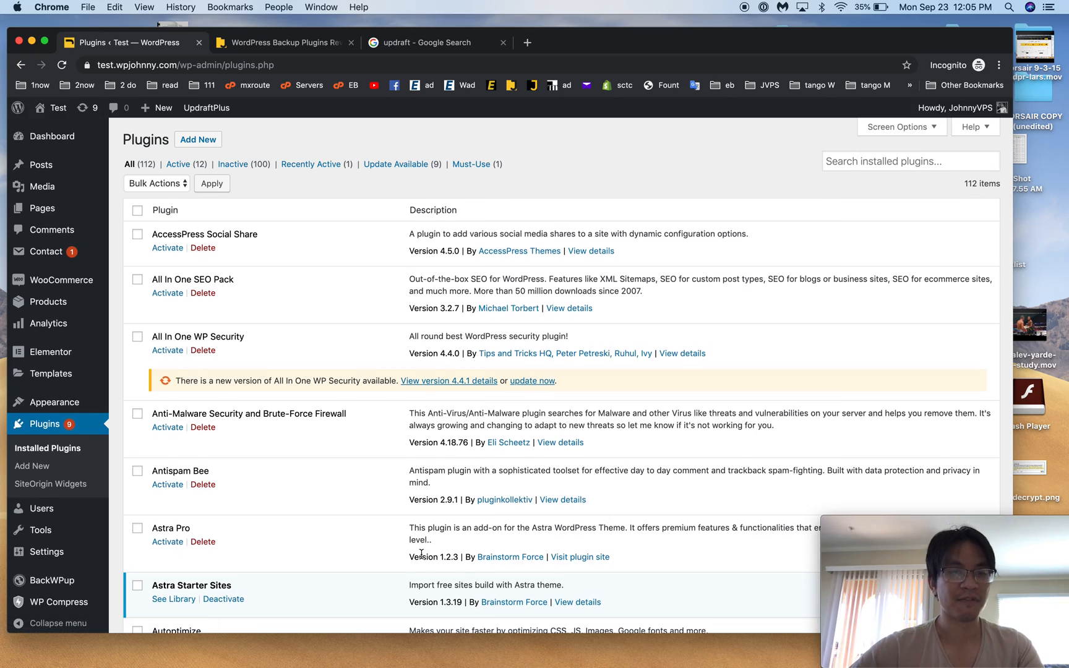
pyautogui.write('vivid')
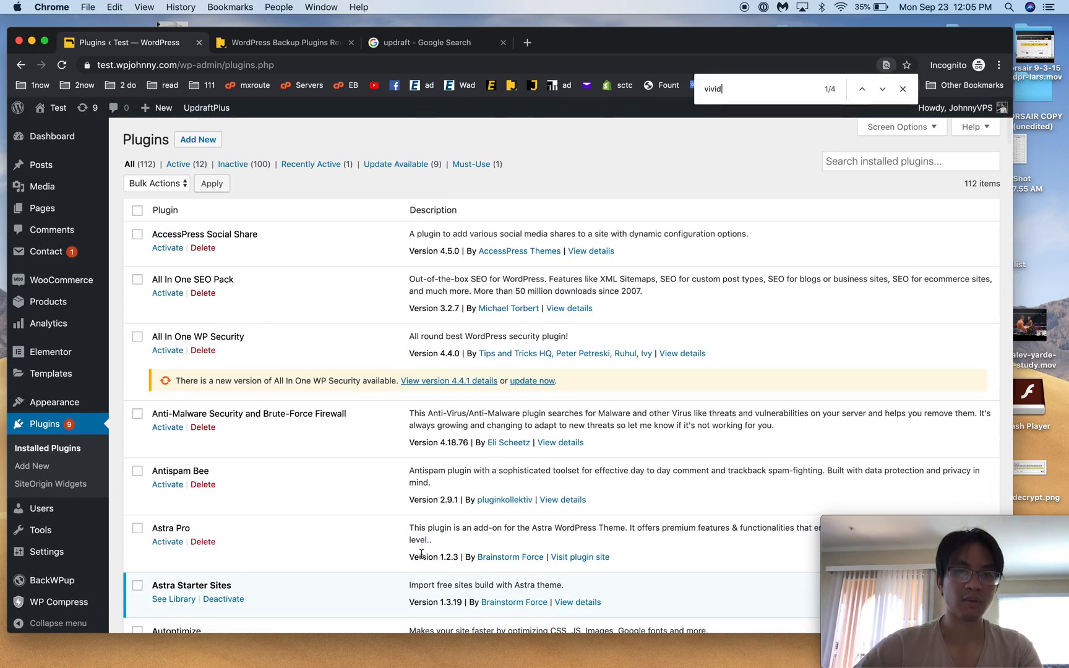
pyautogui.click(588, 251)
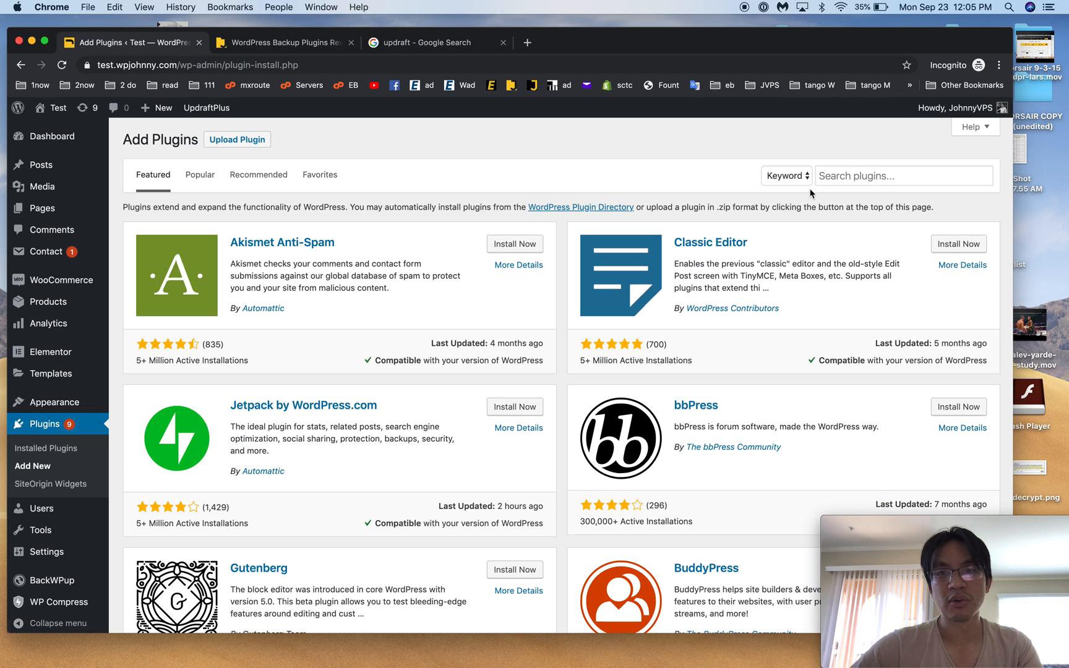
pyautogui.write('vivid')
pyautogui.write('wpv')
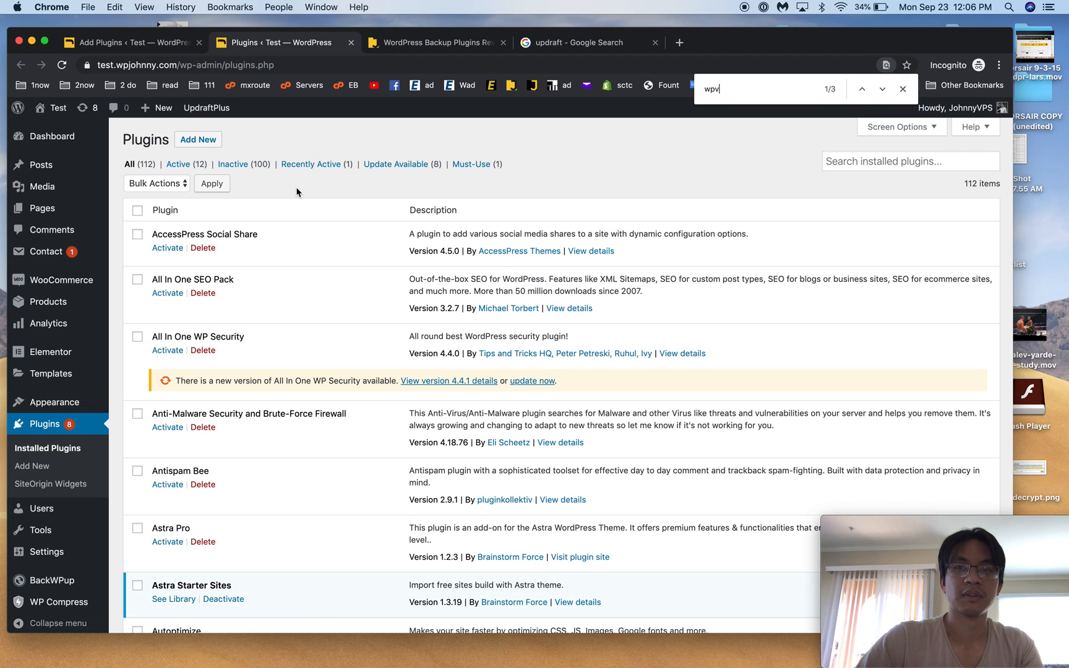
pyautogui.write('ivi')
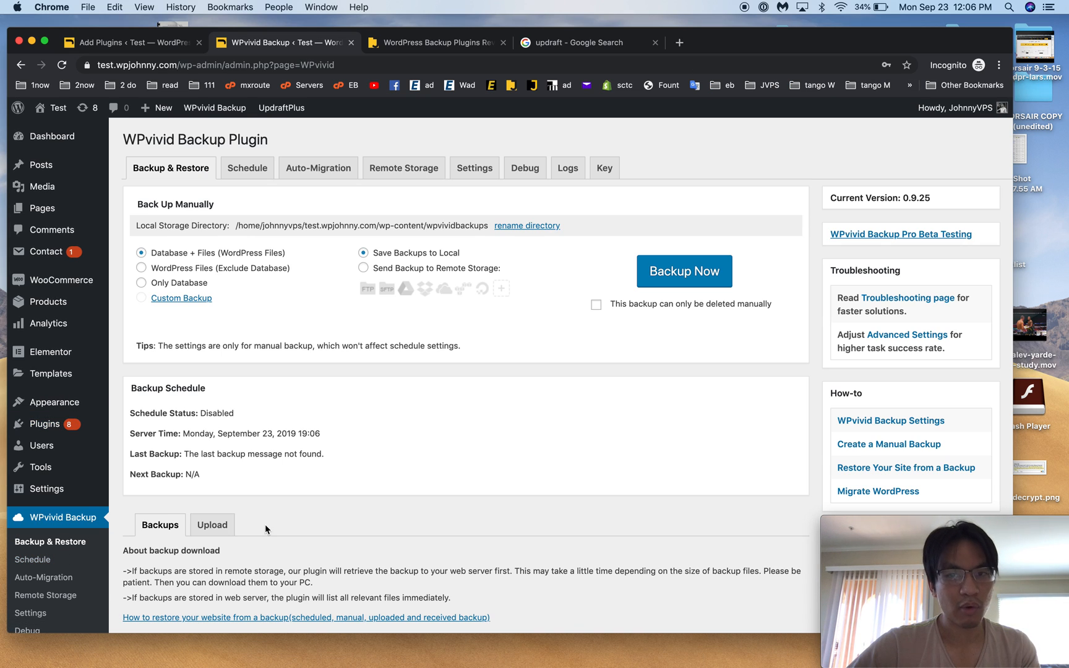
# Look through WPvivid Backup's Auto-Migration and Settings pages and return to Backup & Restore.
pyautogui.scroll(-3)
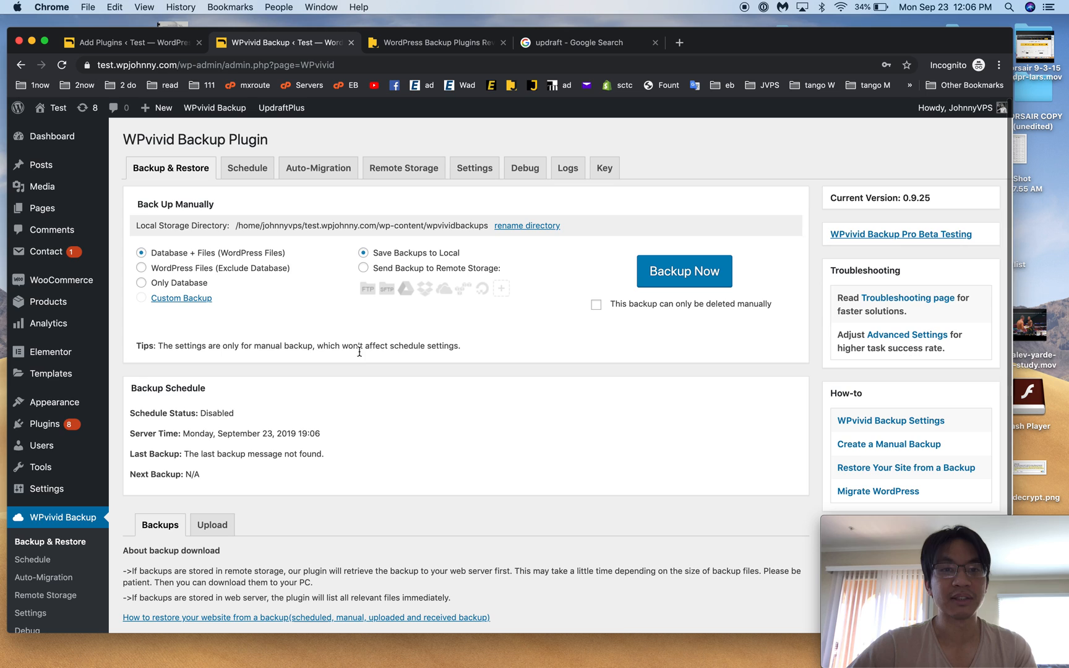
pyautogui.moveTo(318, 169)
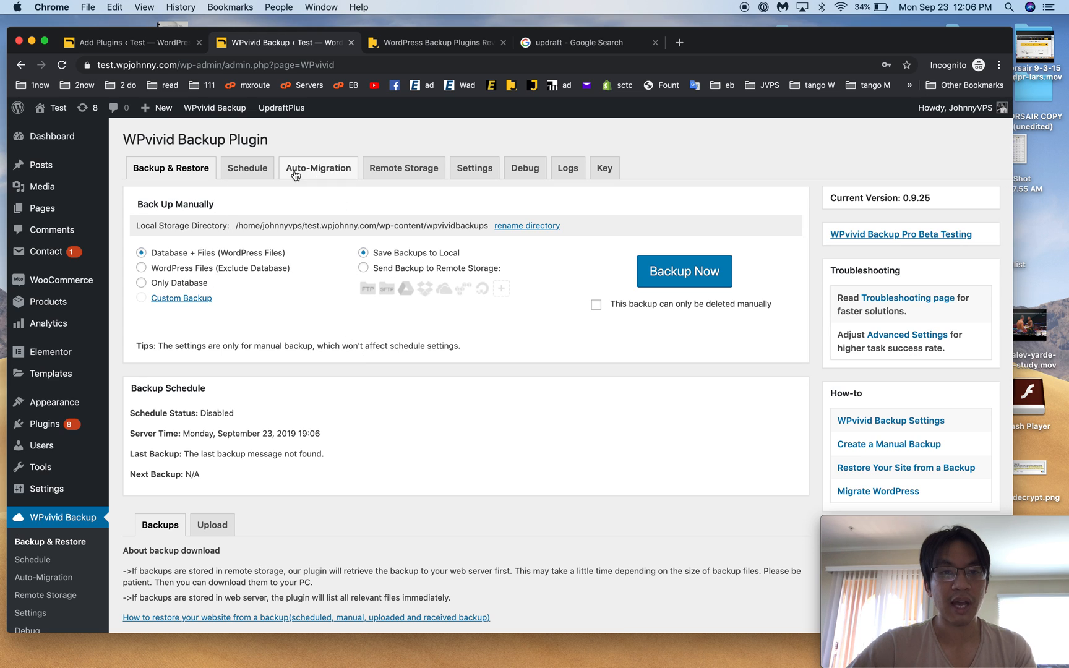
pyautogui.click(317, 168)
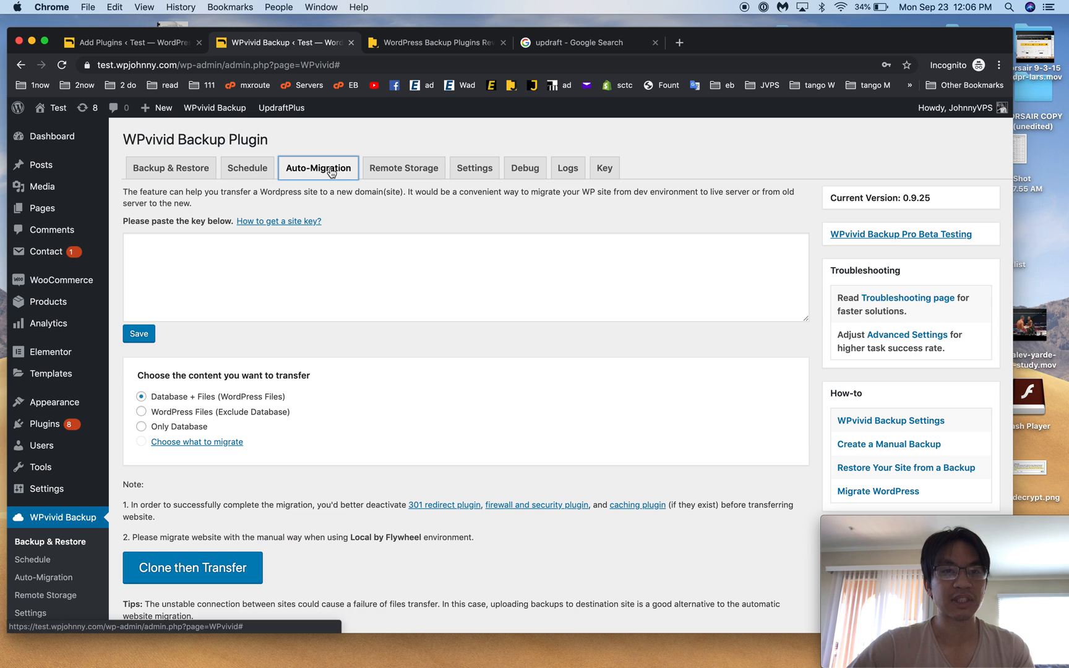
pyautogui.click(474, 169)
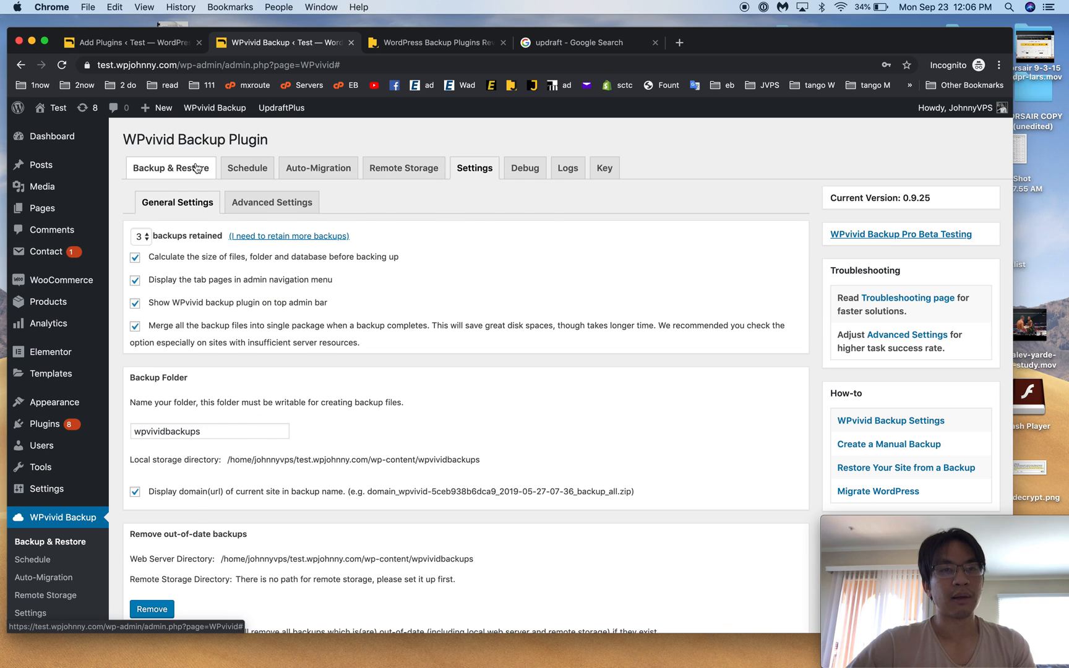
pyautogui.click(170, 168)
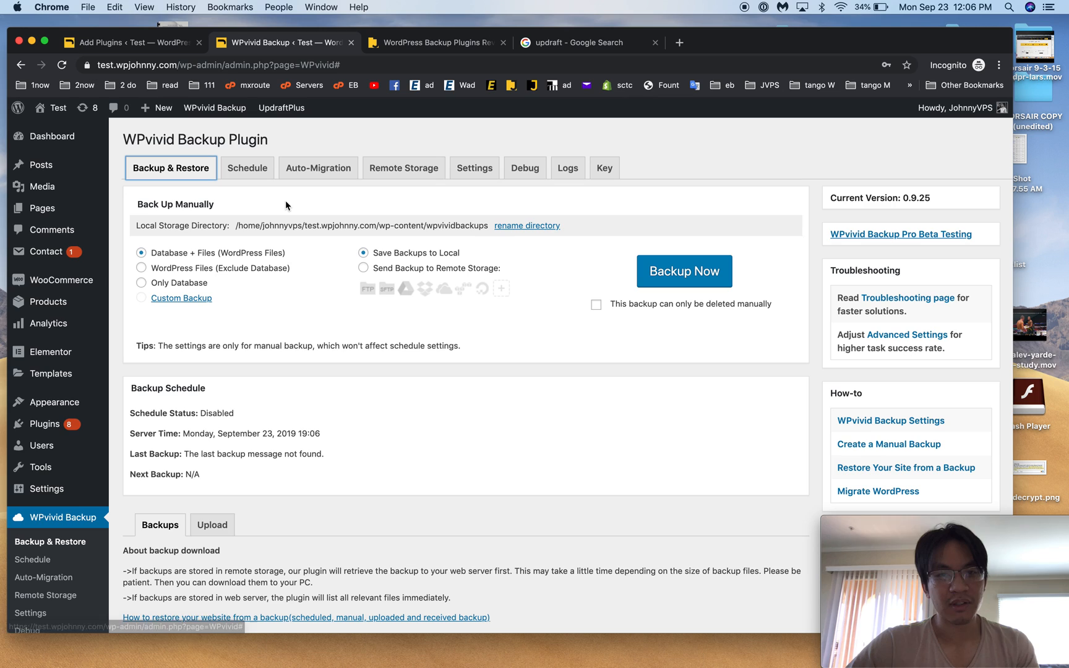
pyautogui.moveTo(246, 168)
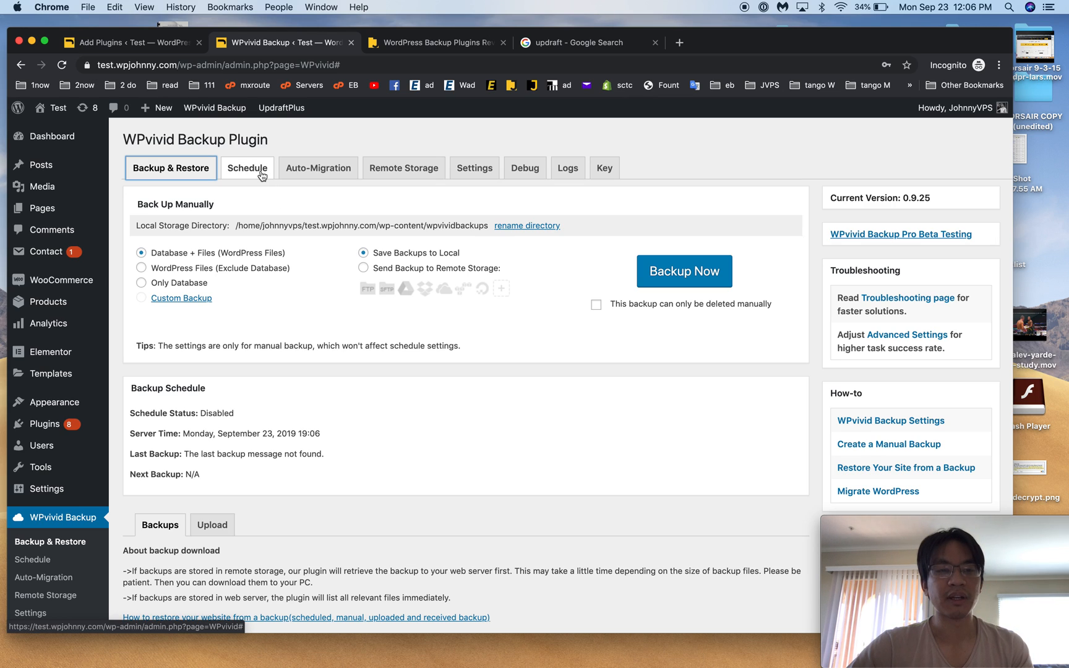
# View WPvivid's Schedule options, glance at the plugin search tab and return to WPvivid's pages.
pyautogui.click(318, 168)
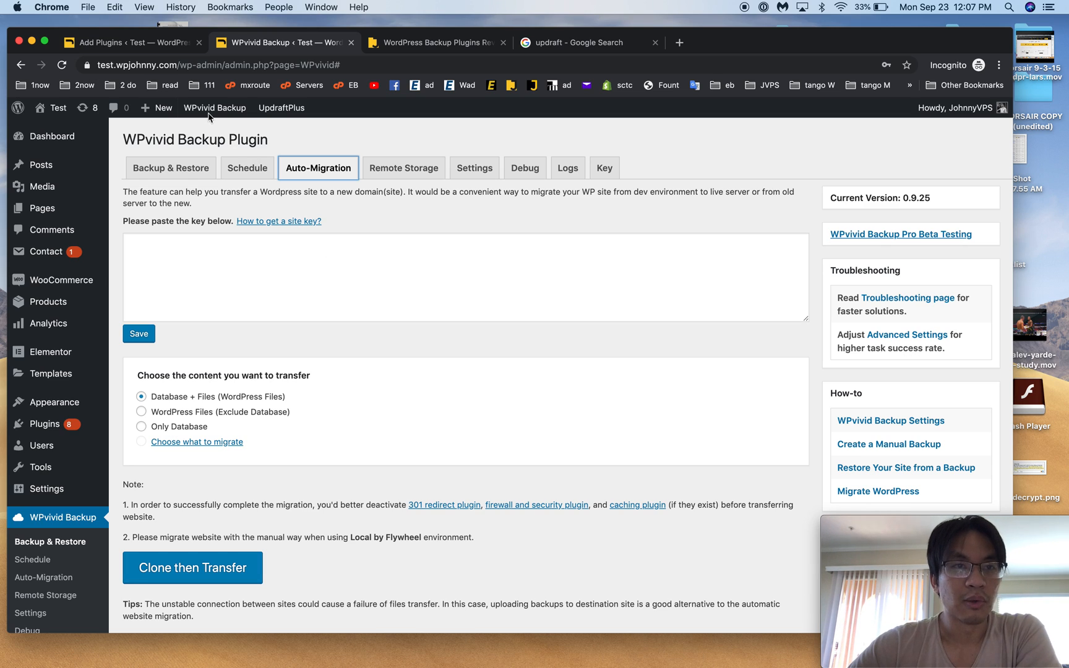
pyautogui.click(130, 42)
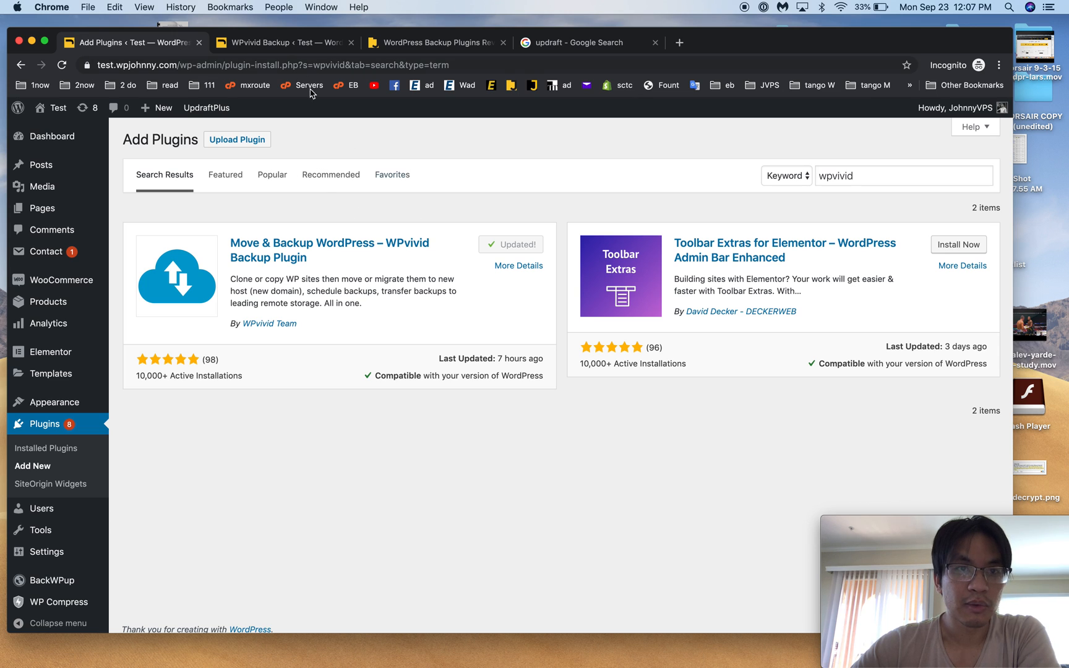
pyautogui.click(280, 43)
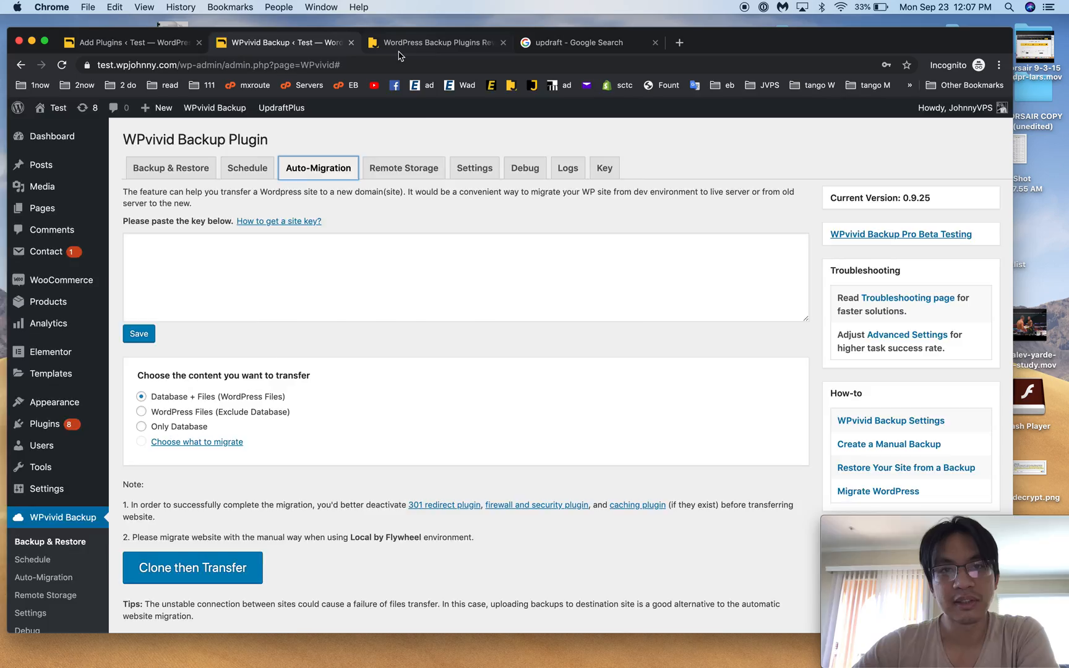
# Return to the WPJohnny backup plugins review and scroll past WPvivid and BackupWordPress to WP Time Capsule.
pyautogui.click(436, 42)
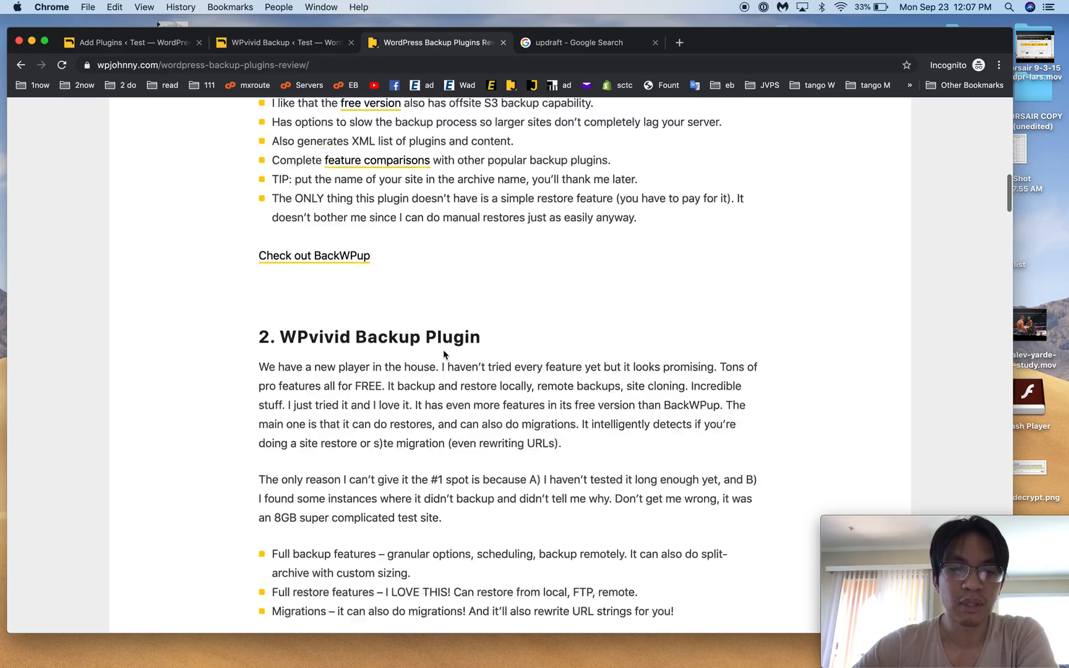
pyautogui.scroll(-3)
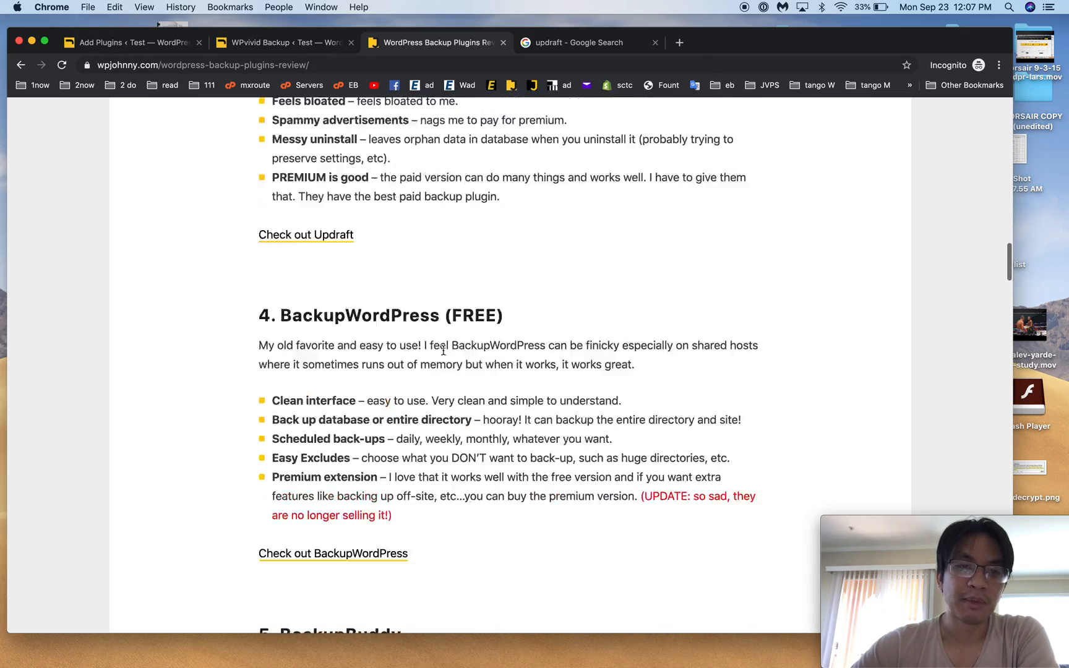
pyautogui.scroll(-3)
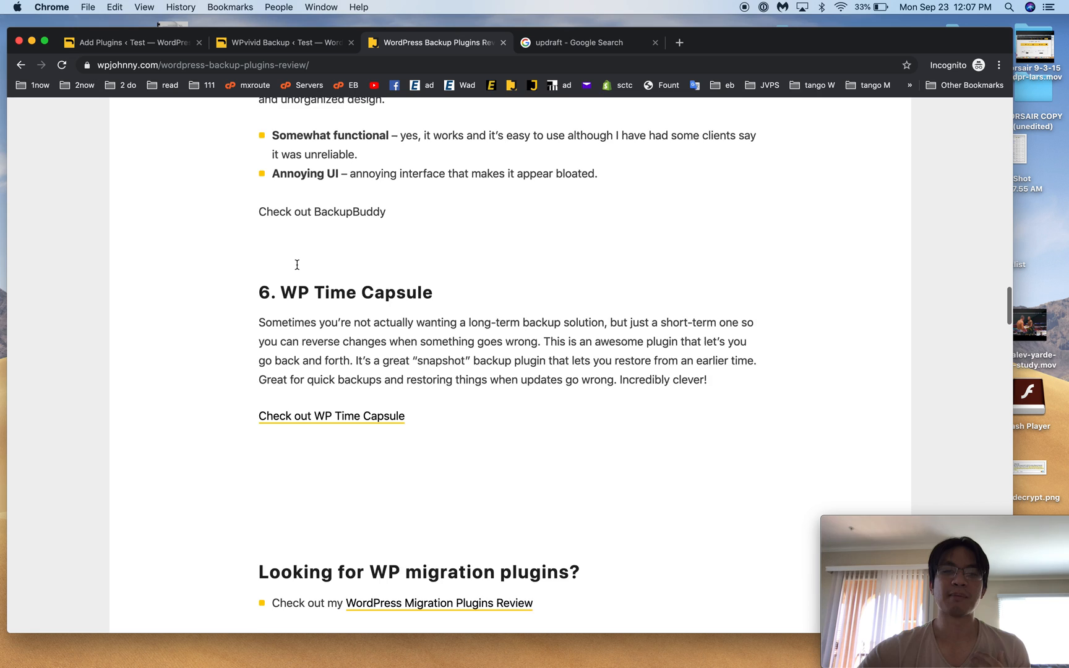
pyautogui.scroll(-3)
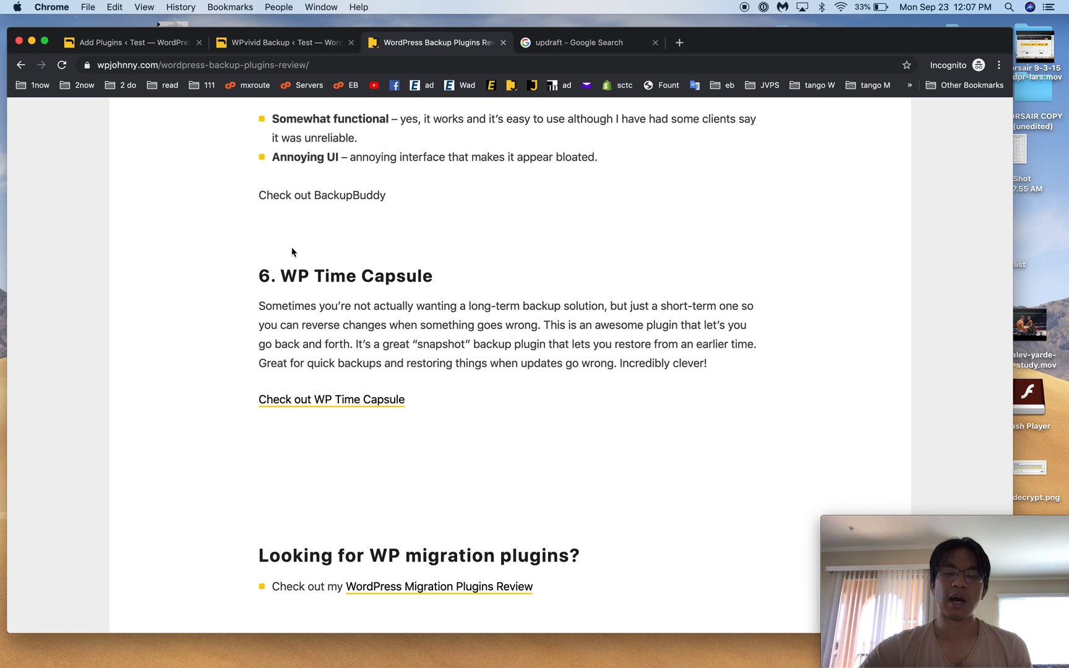